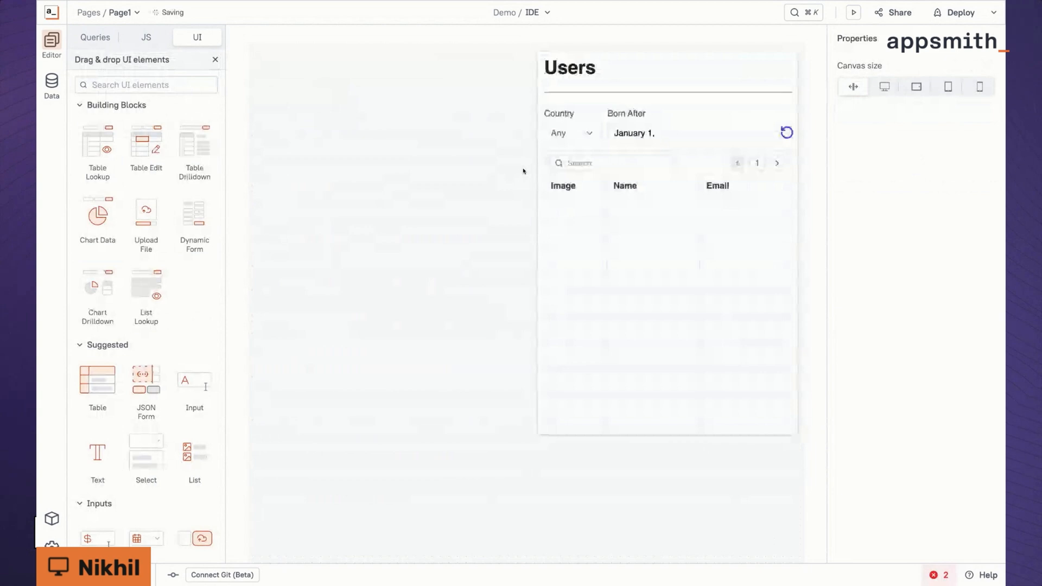
# Step: Filter the page's users table down to a single country
pyautogui.click(214, 58)
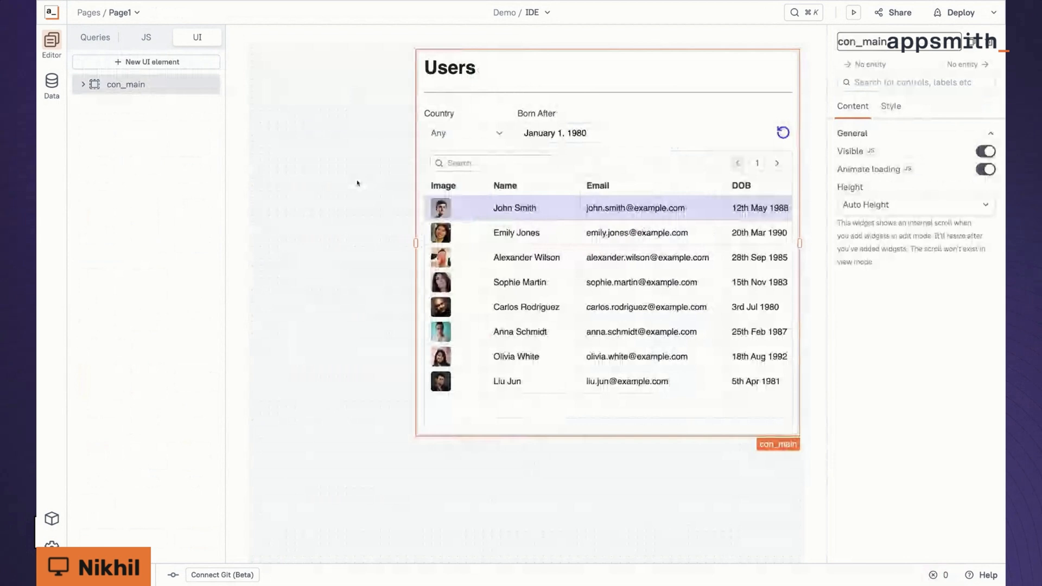
pyautogui.click(466, 133)
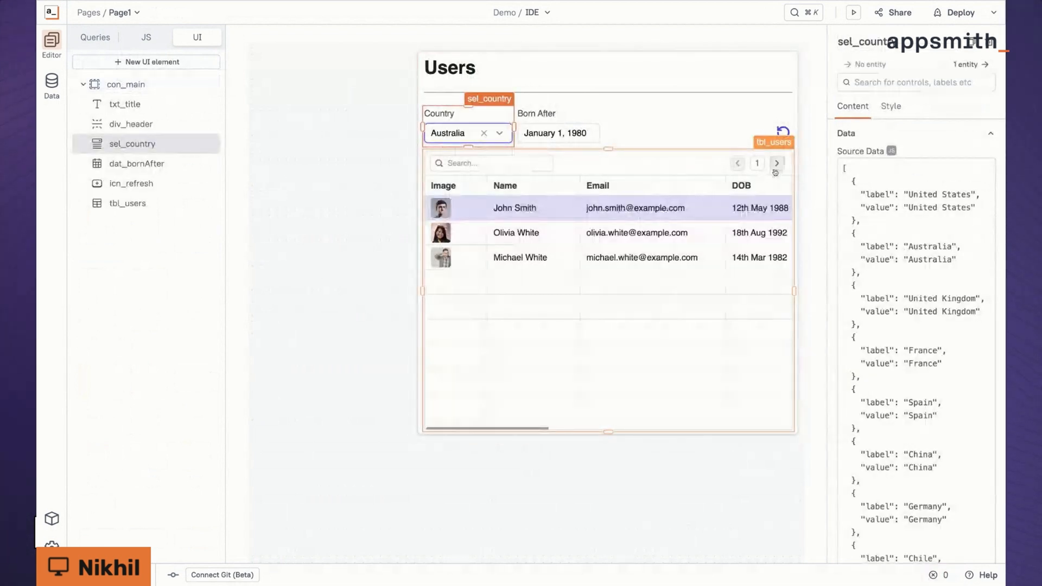
pyautogui.click(484, 132)
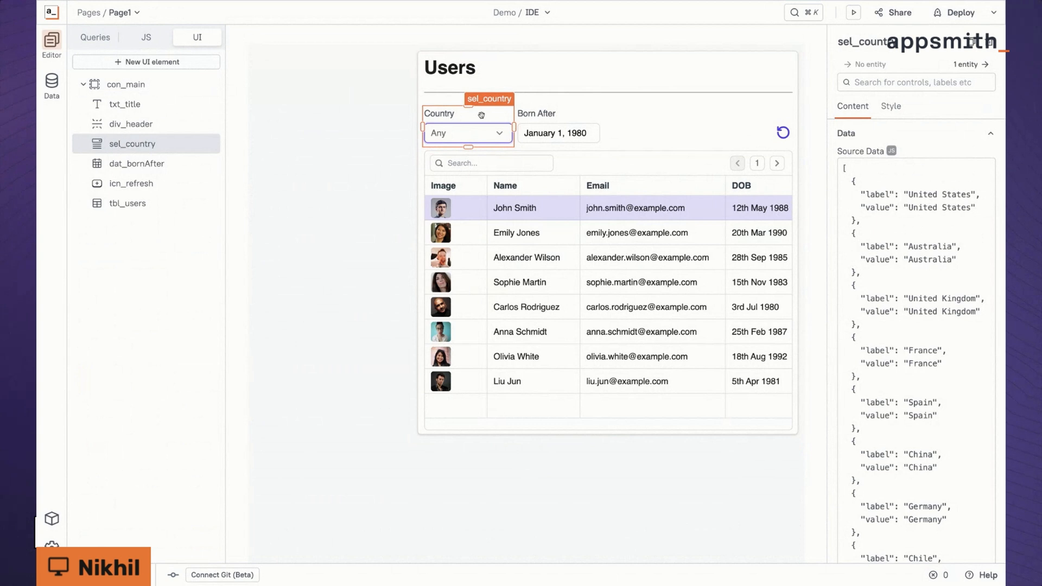
pyautogui.moveTo(100, 47)
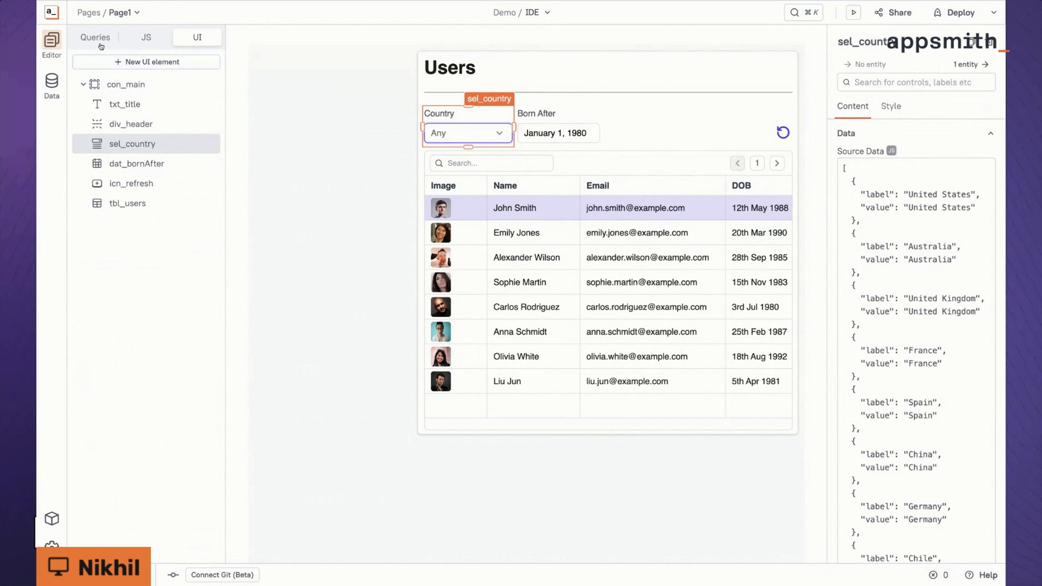
# Step: Rewrite fetch_users to SELECT from the product table and run it to list shoes
pyautogui.click(96, 37)
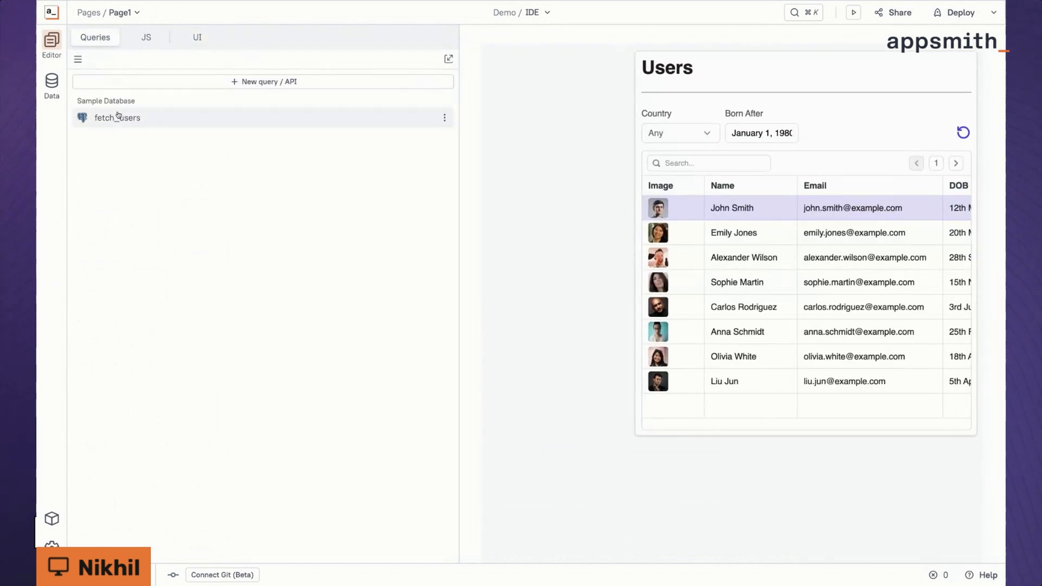
pyautogui.click(117, 117)
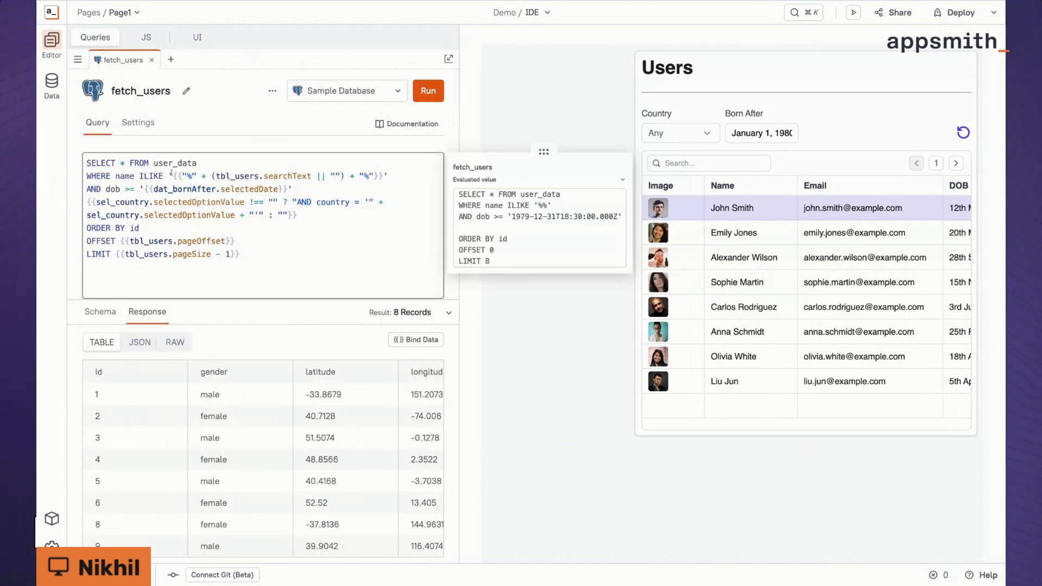
pyautogui.write('produc')
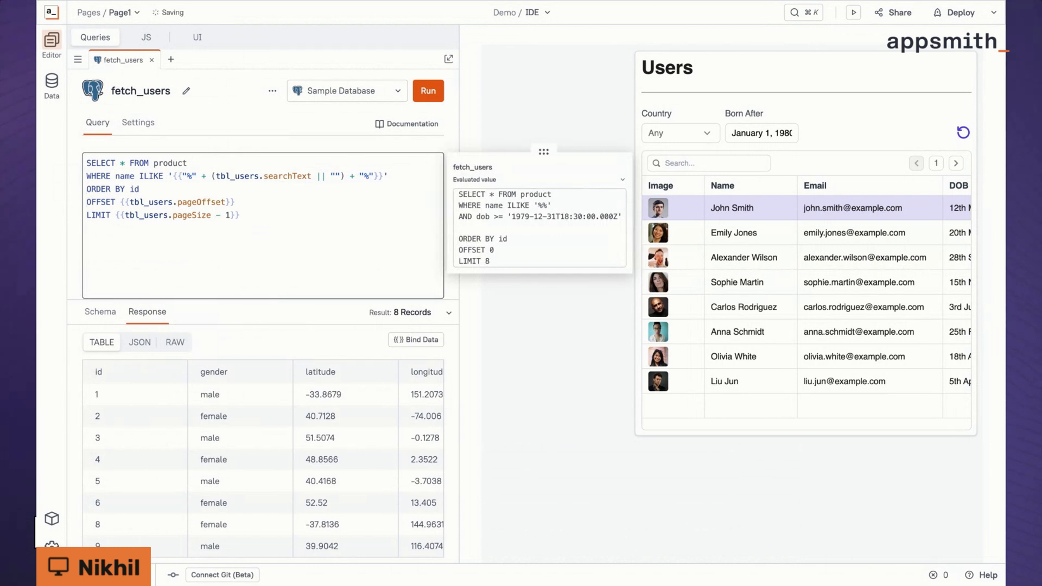
pyautogui.click(428, 91)
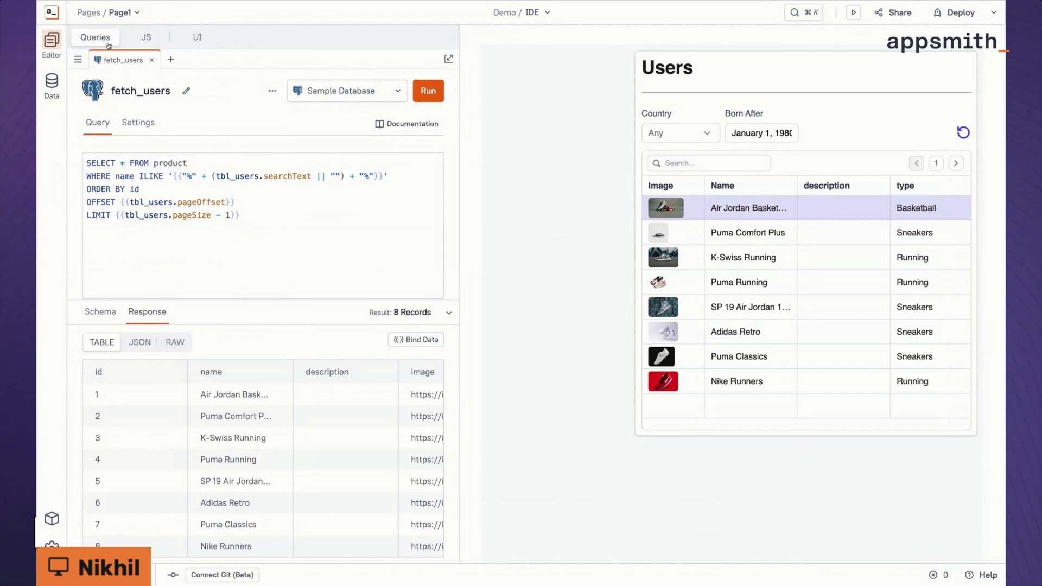
pyautogui.click(145, 37)
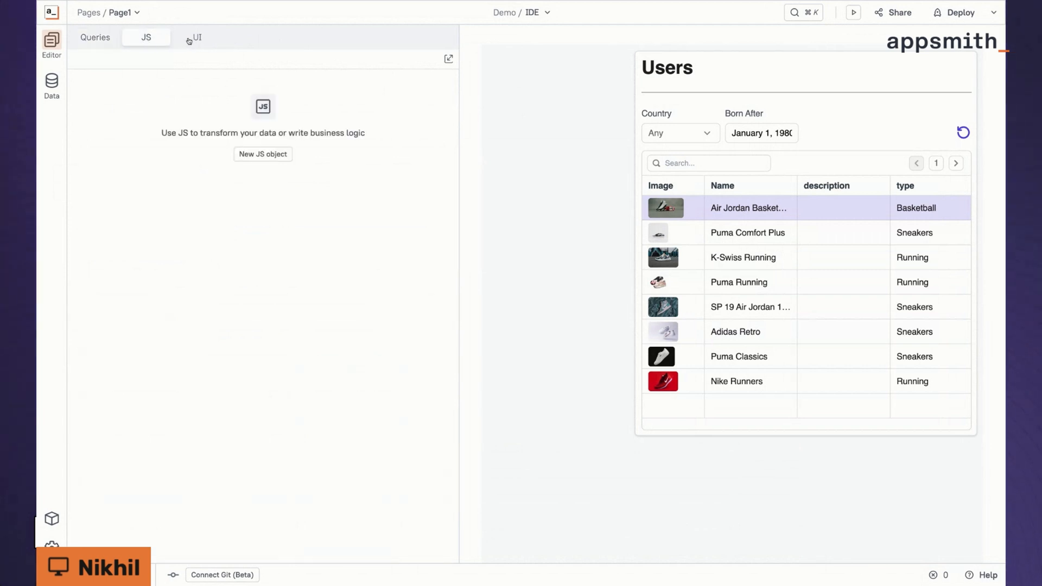
pyautogui.click(196, 37)
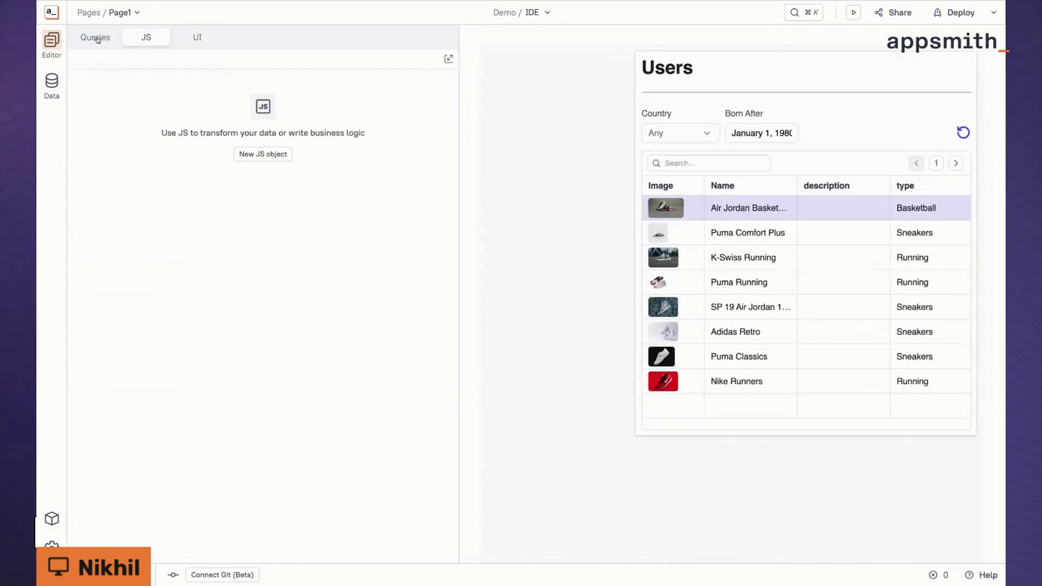
pyautogui.click(196, 36)
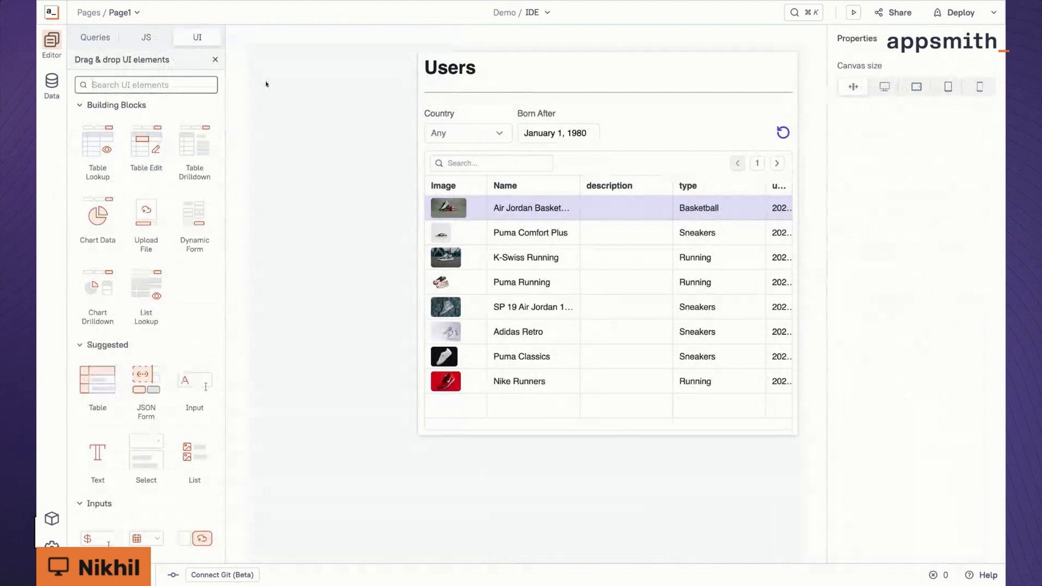
pyautogui.moveTo(206, 276)
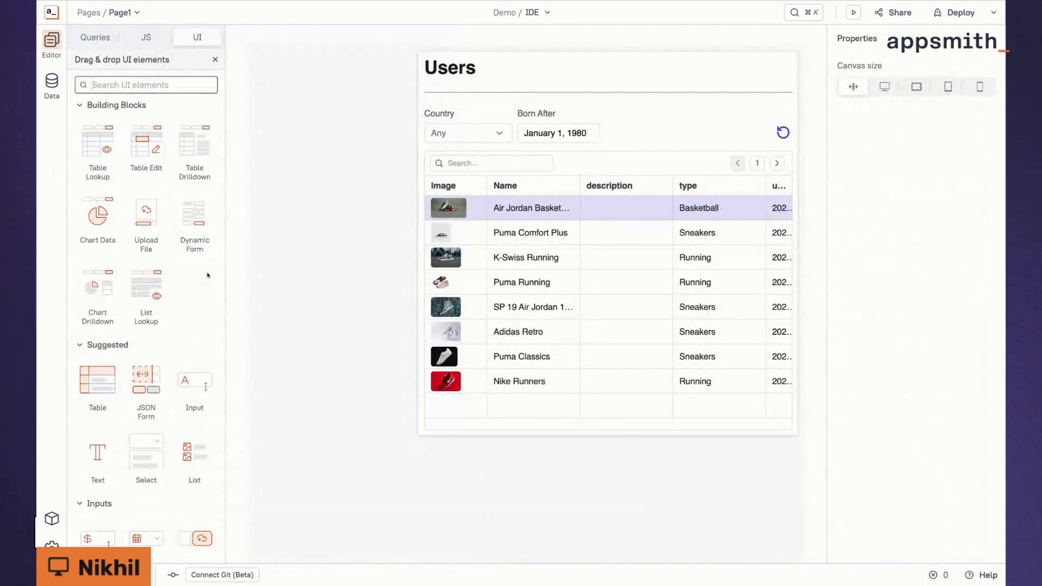
pyautogui.moveTo(194, 289)
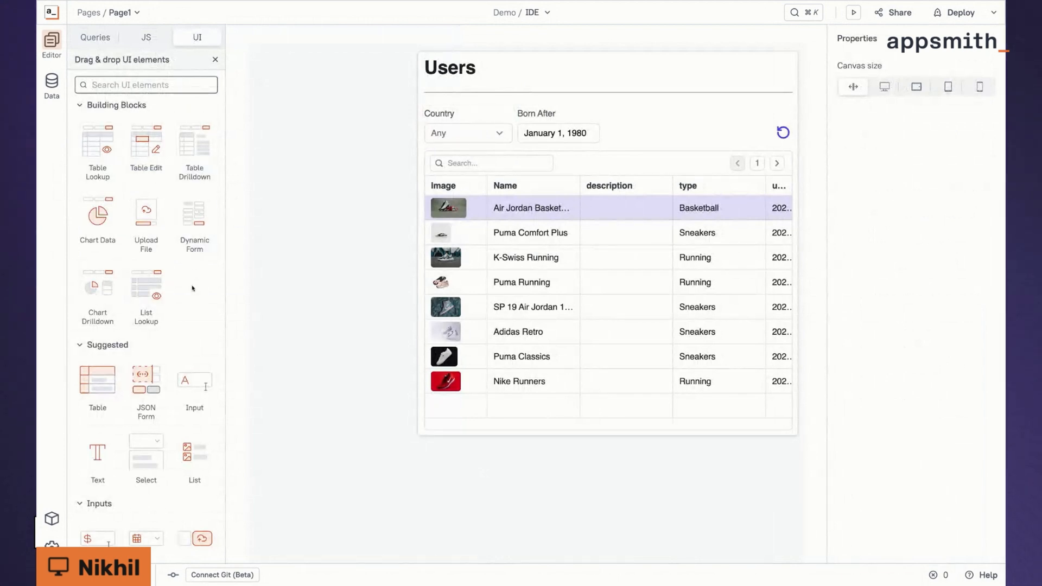
pyautogui.scroll(-3)
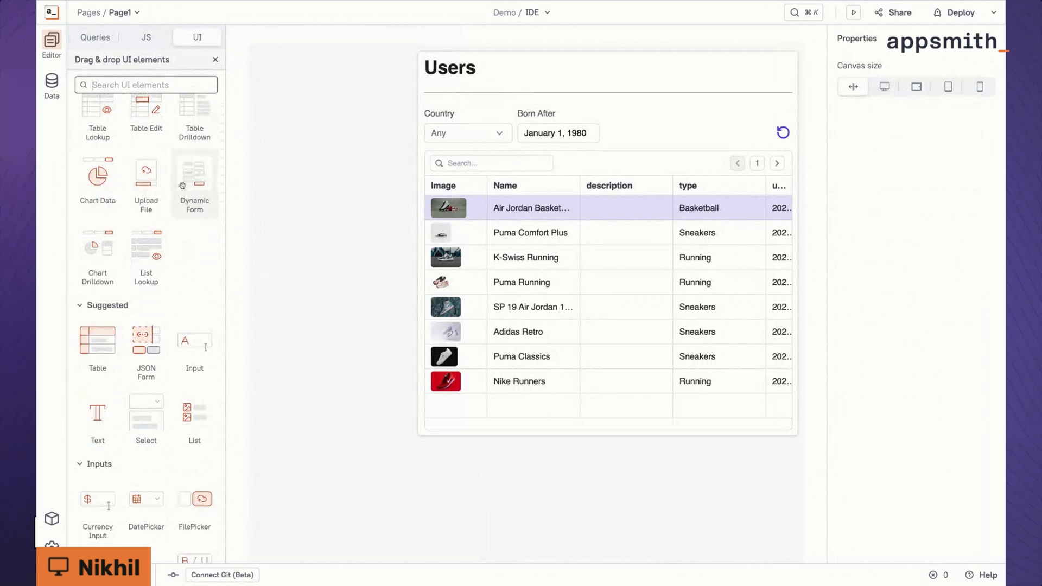
pyautogui.scroll(3)
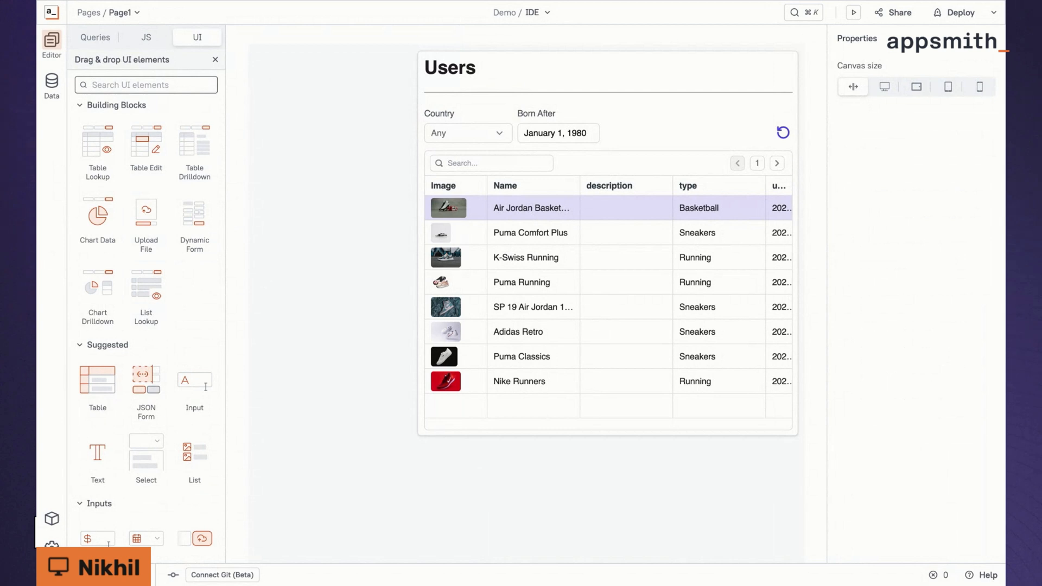
pyautogui.click(96, 37)
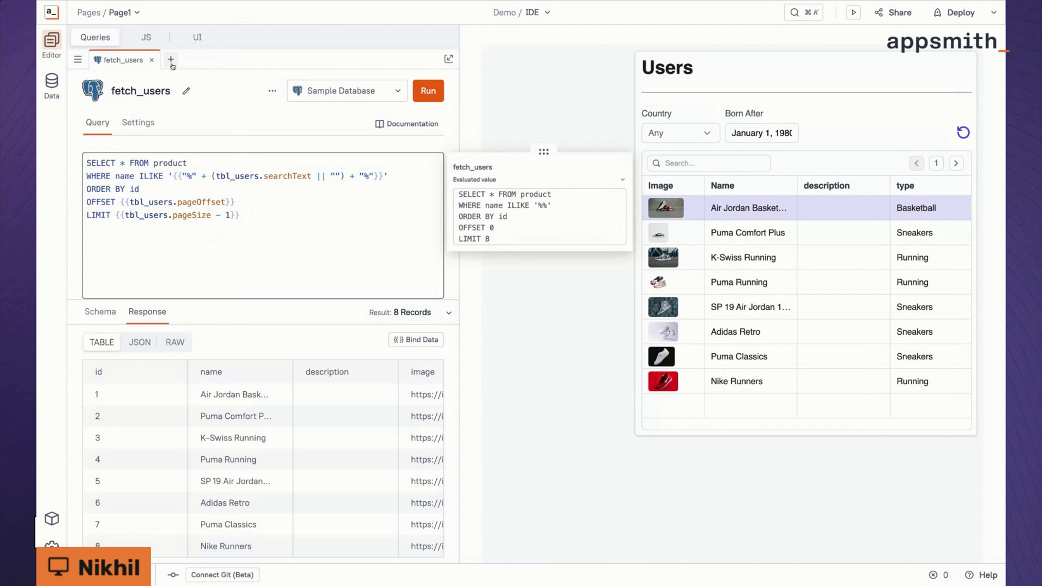
# Step: Create Query1 on the Sample Database, then return to the UI widget library
pyautogui.click(171, 60)
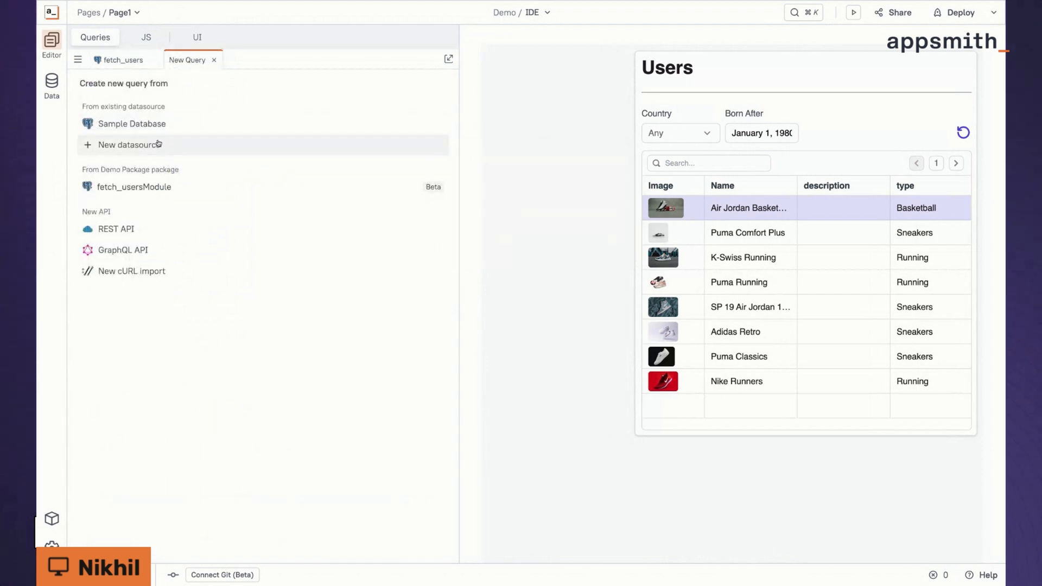
pyautogui.click(131, 123)
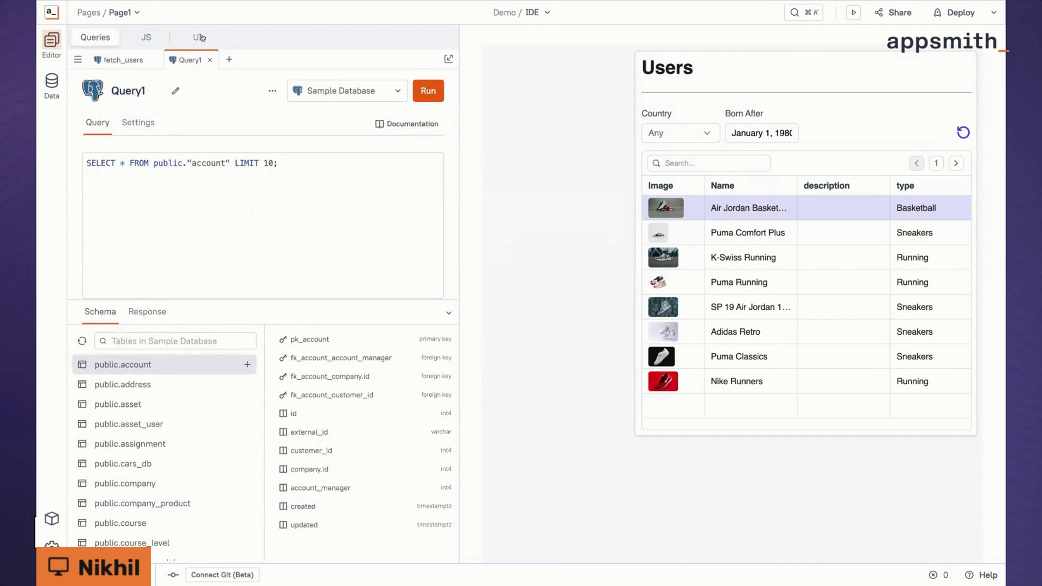
pyautogui.click(196, 36)
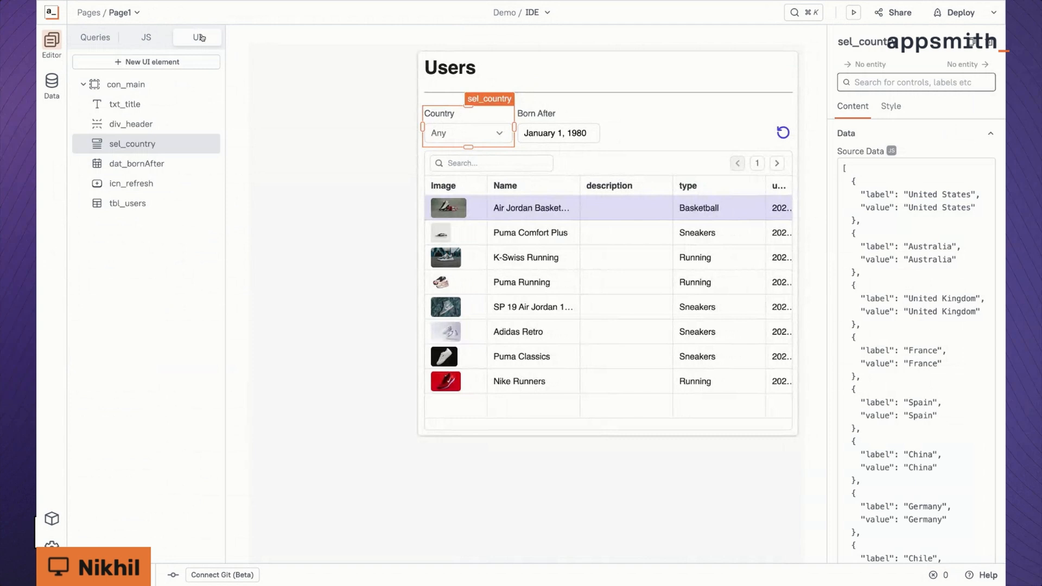
pyautogui.click(196, 37)
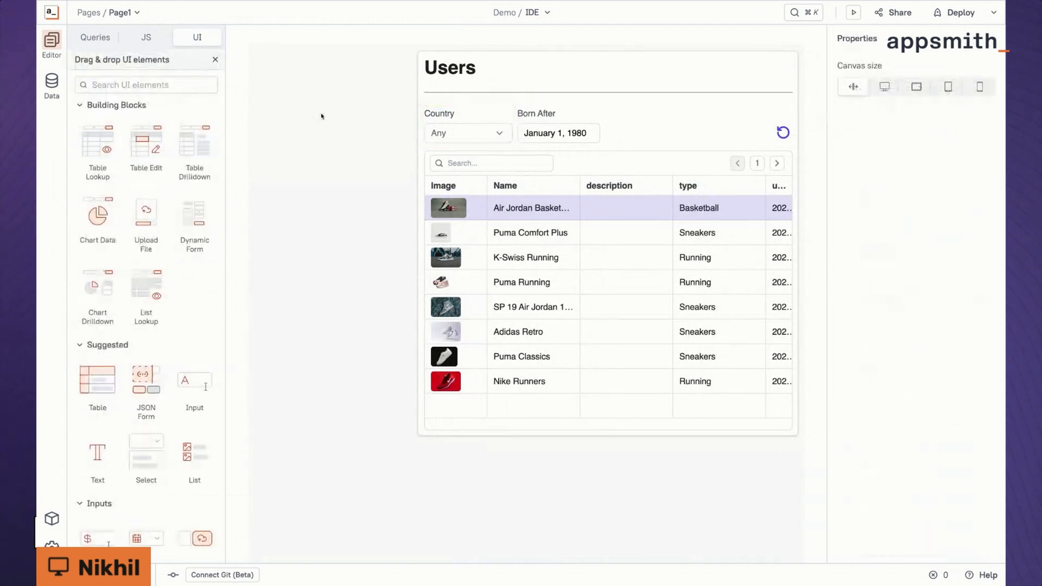
# Step: Open the Package App's Users page with its unfiltered users table
pyautogui.click(95, 37)
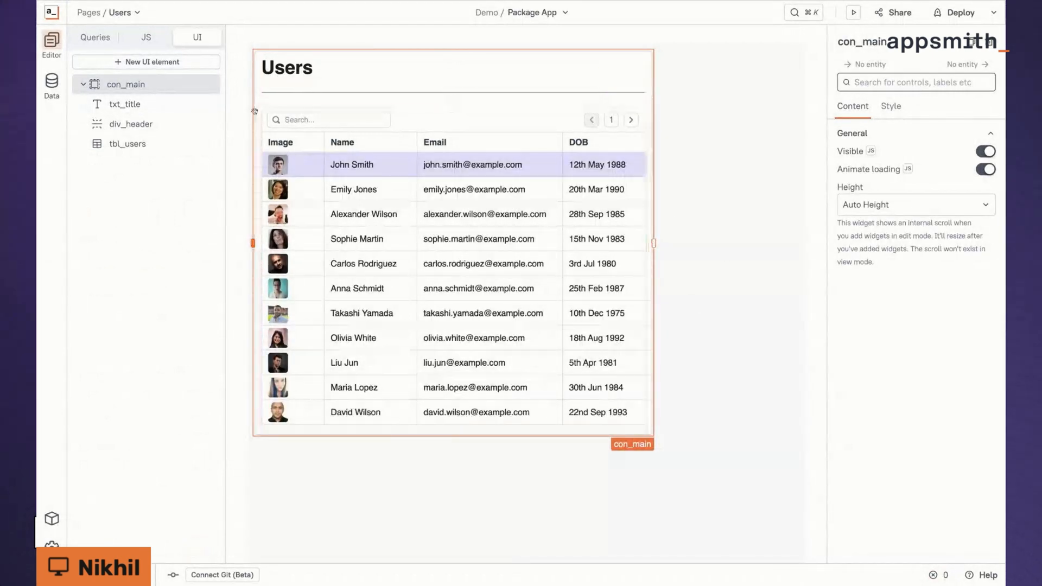
# Step: Switch to the Loans page holding the new Customers select field
pyautogui.click(95, 37)
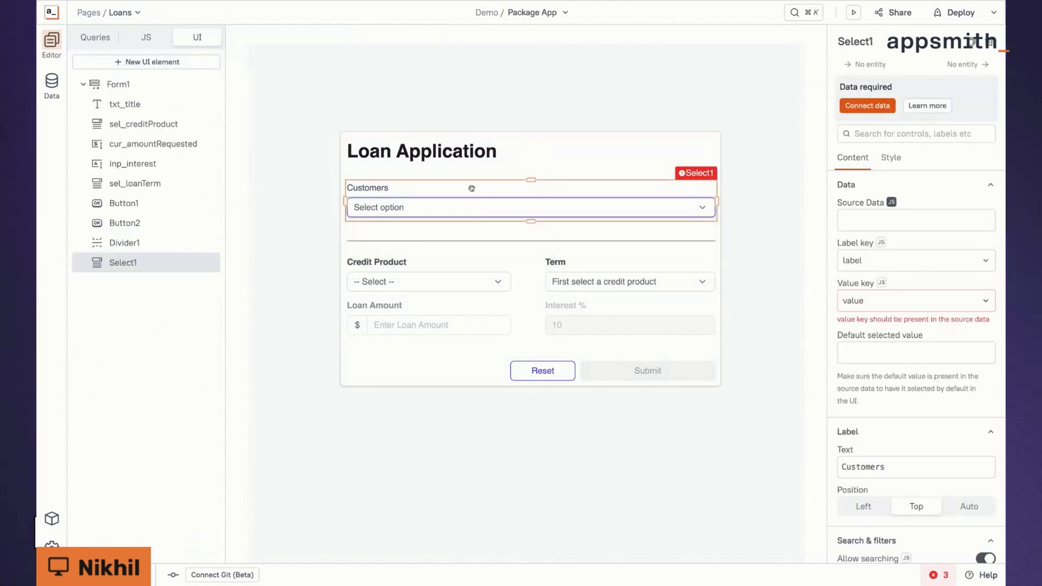
pyautogui.moveTo(475, 274)
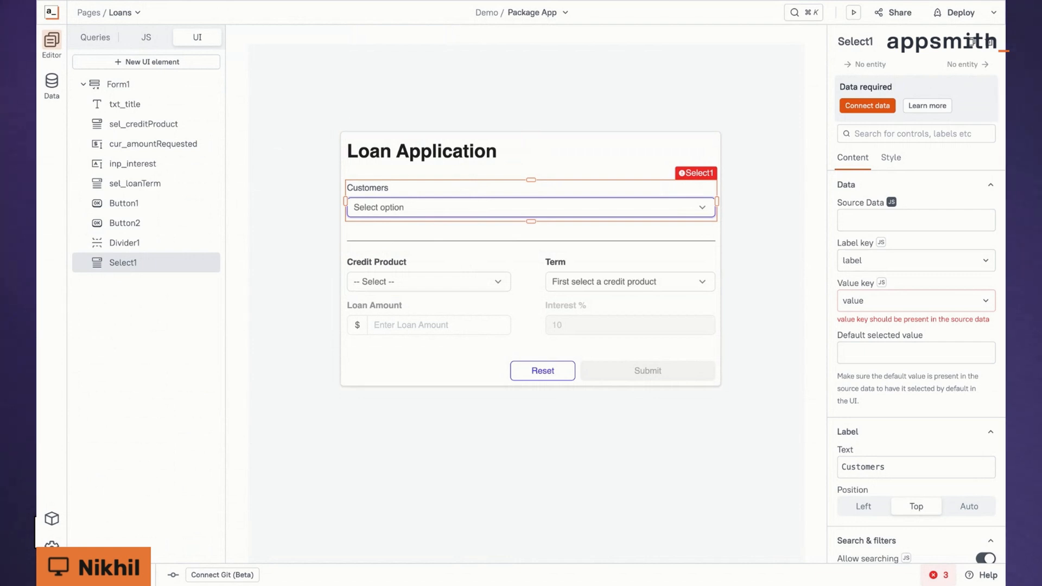
pyautogui.moveTo(287, 137)
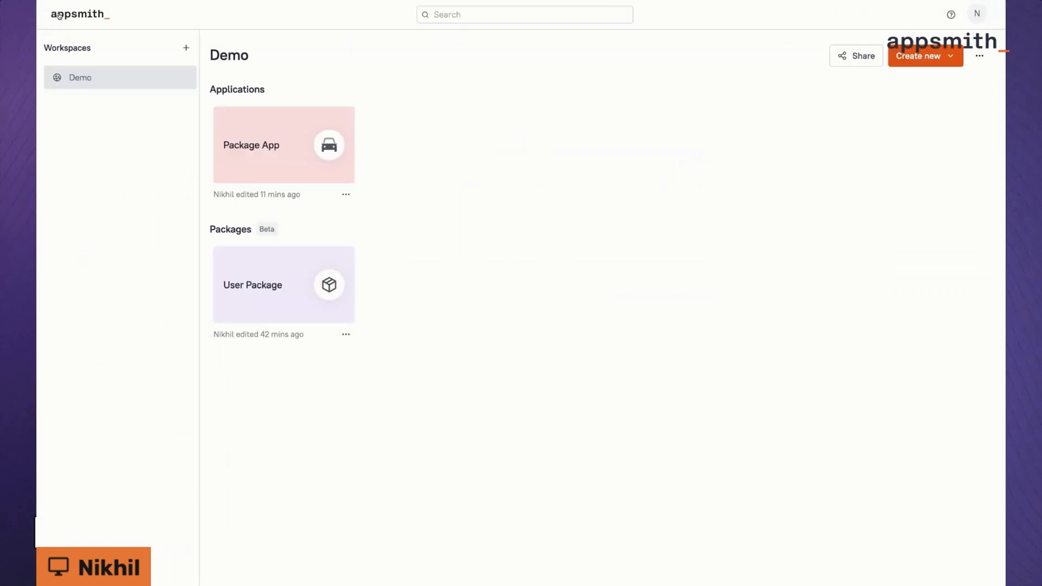
# Step: In the User Package's Utils JS object, start transformUsers with await fetch_users.run()
pyautogui.click(282, 284)
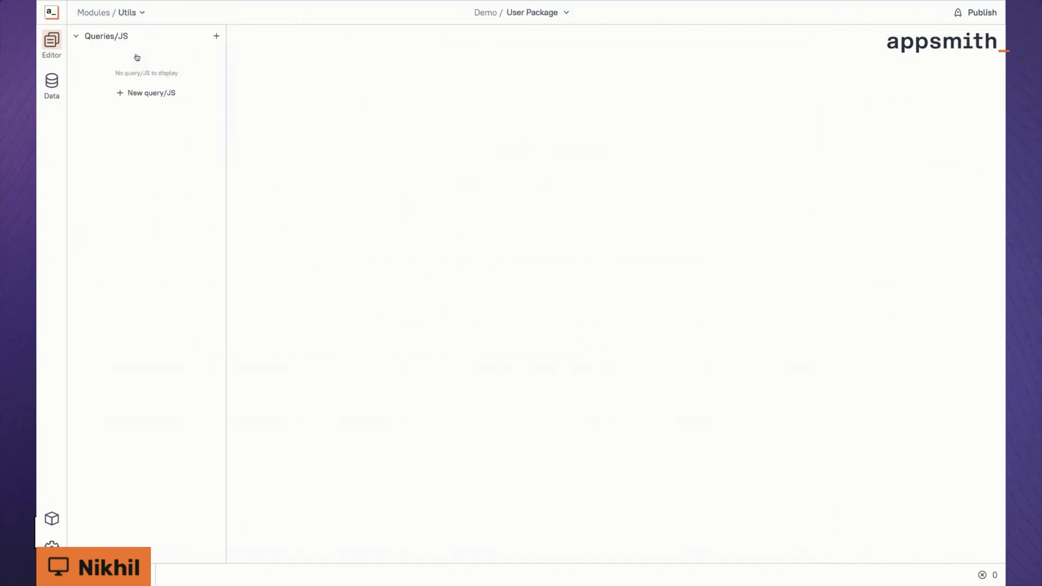
pyautogui.click(146, 92)
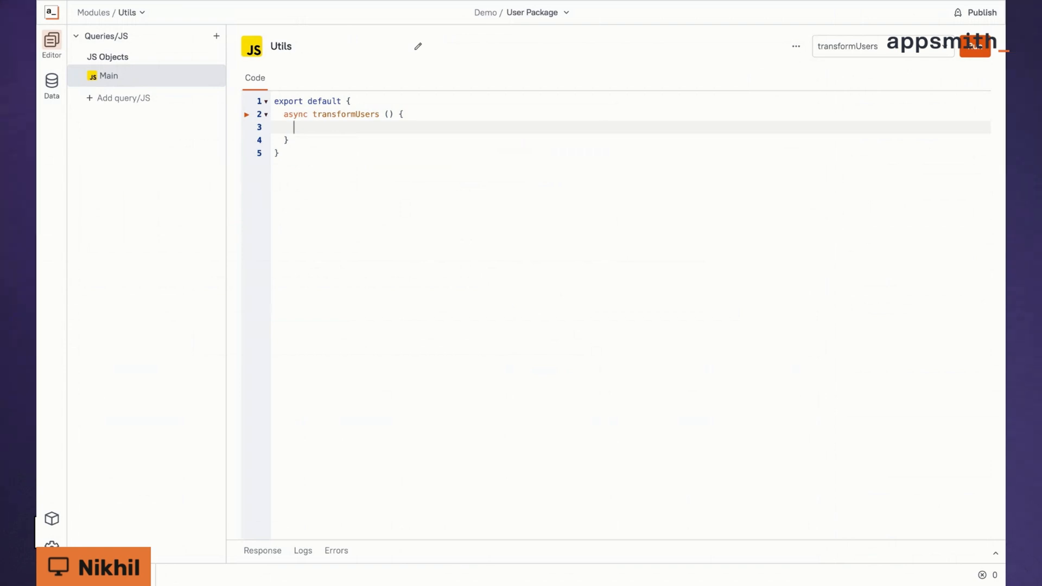
pyautogui.moveTo(293, 127)
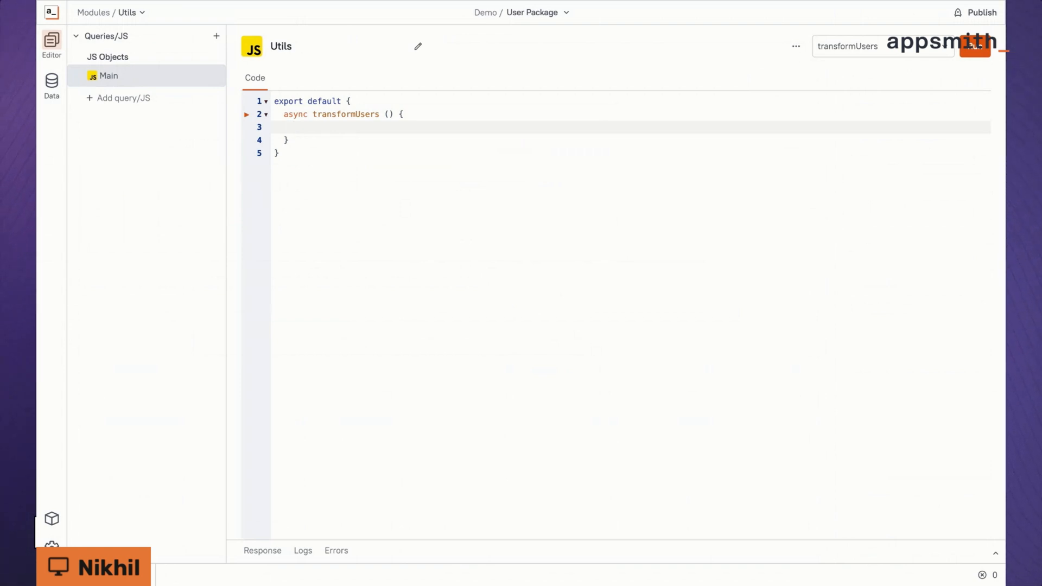
pyautogui.write('fe')
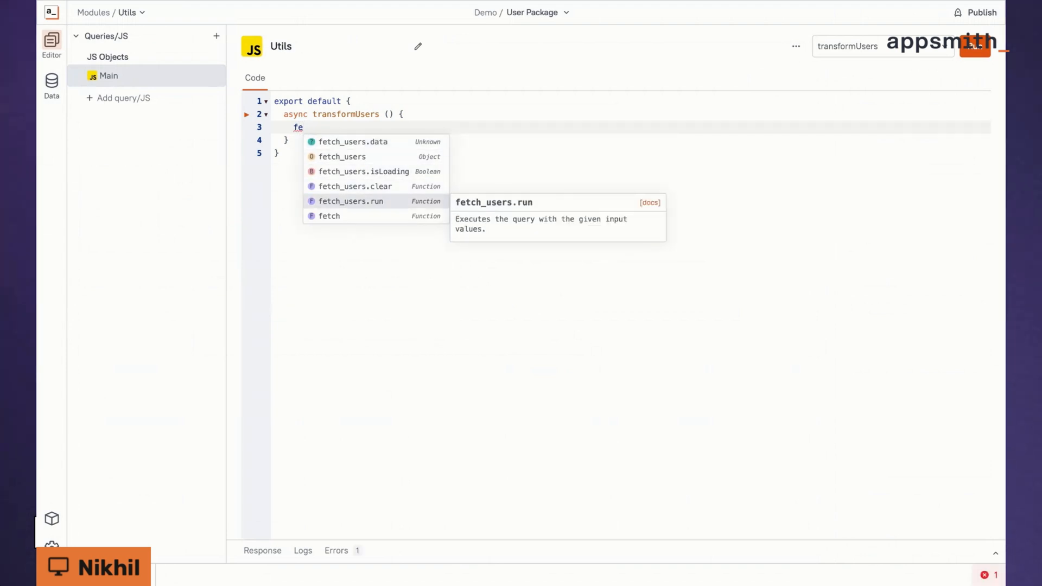
pyautogui.click(351, 201)
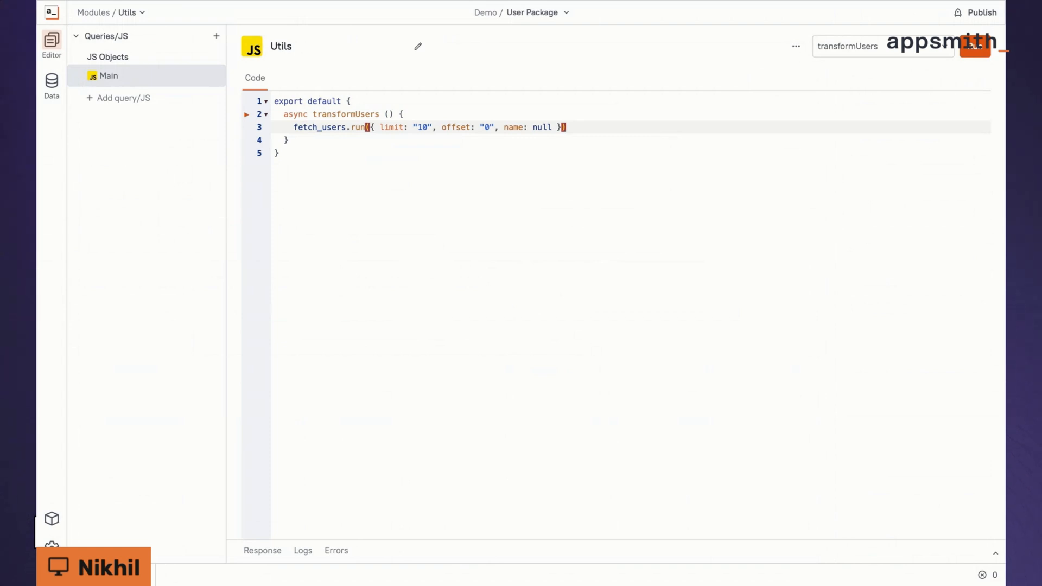
pyautogui.write(';')
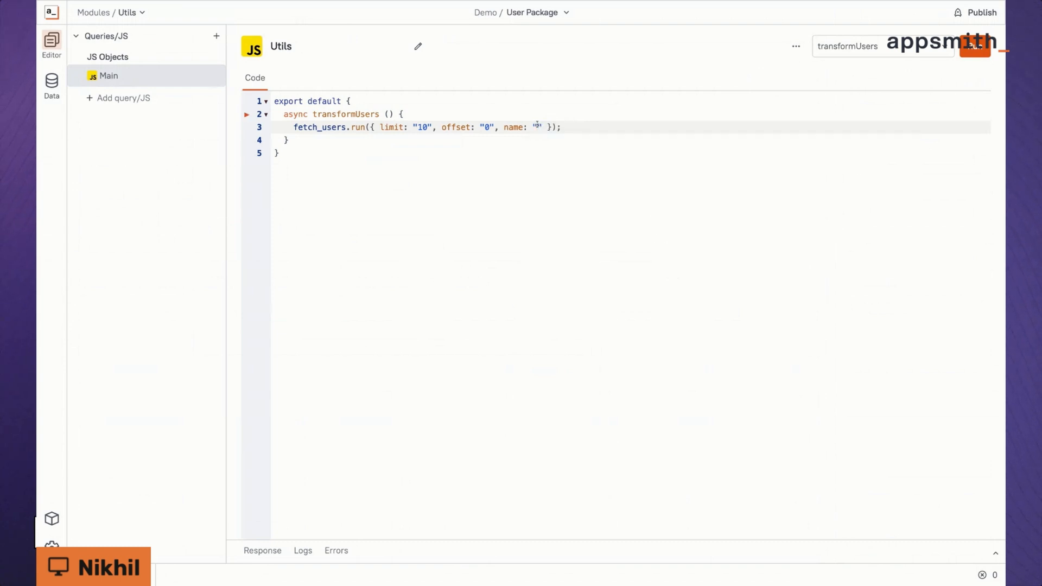
pyautogui.write('return await')
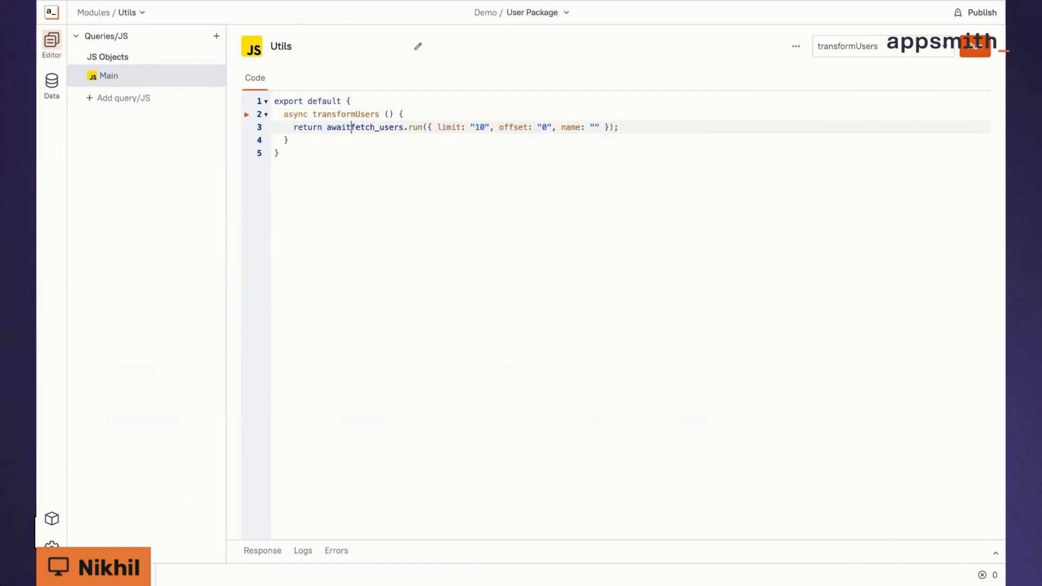
pyautogui.click(974, 46)
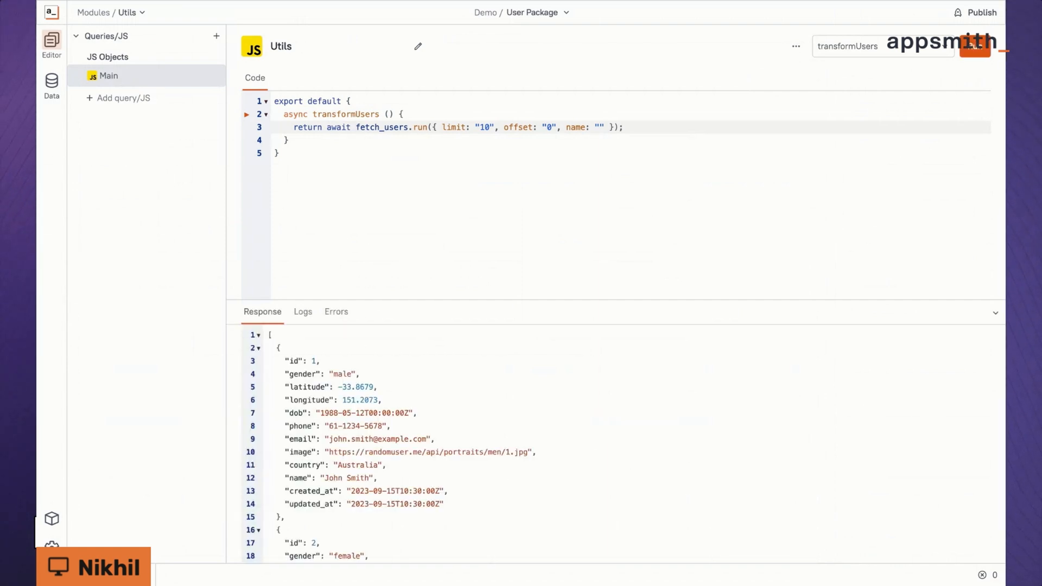
# Step: Return users mapped to {label: user.name, value: user.id}, run it and publish the package
pyautogui.write('const users =')
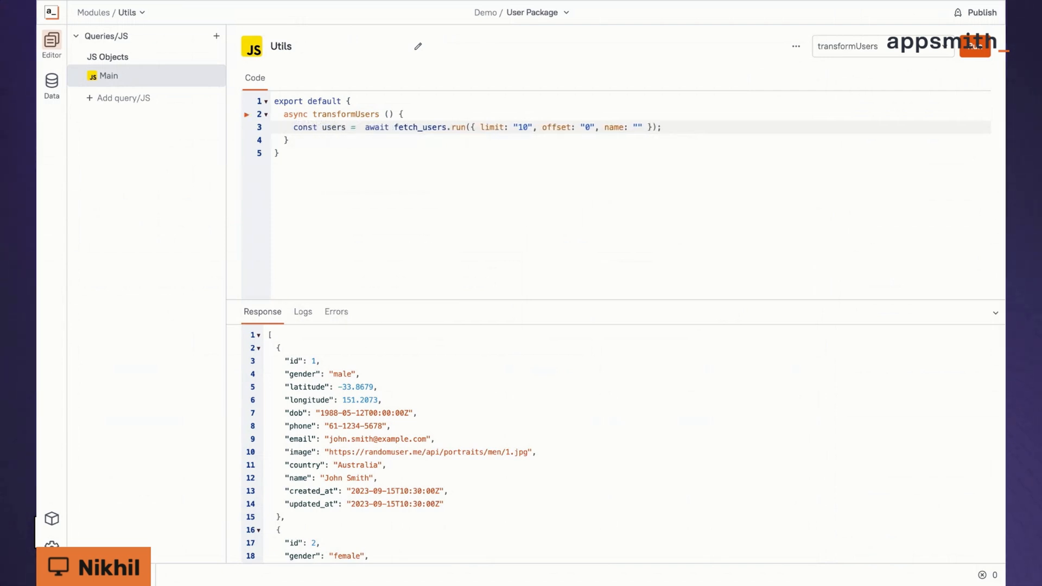
pyautogui.write('return')
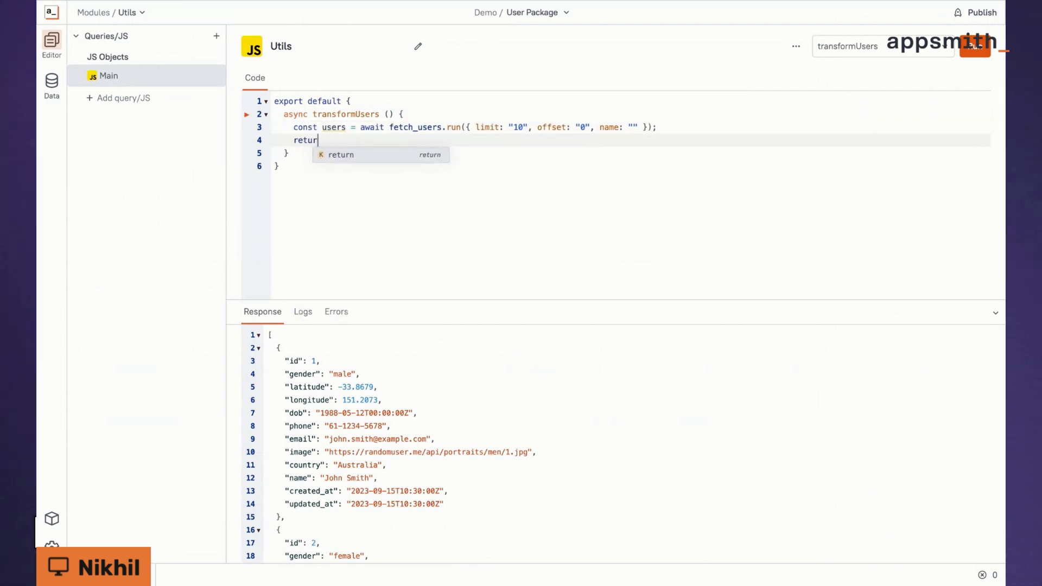
pyautogui.write('users')
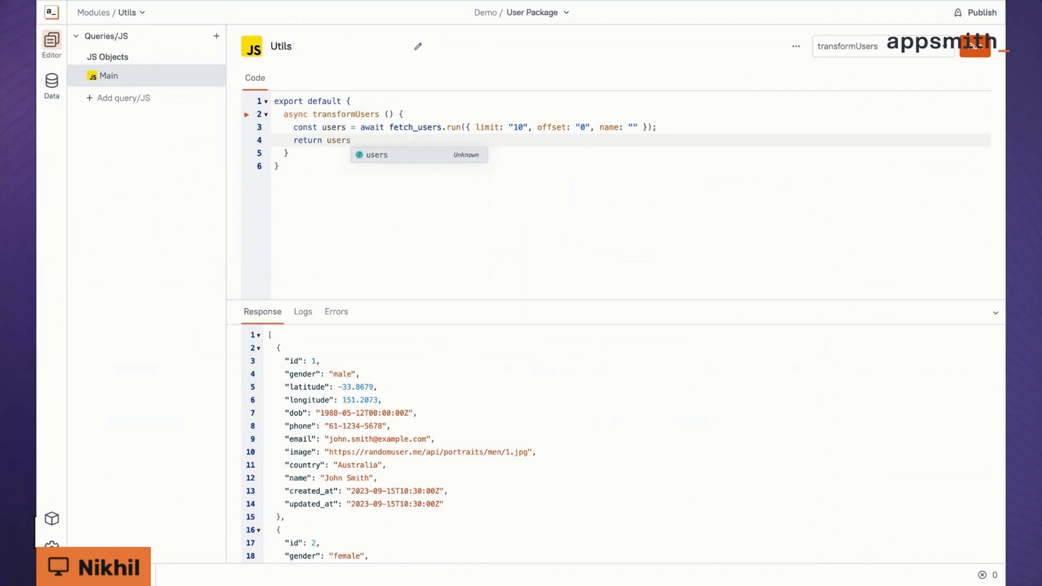
pyautogui.write('.map(() =>')
pyautogui.write('return {')
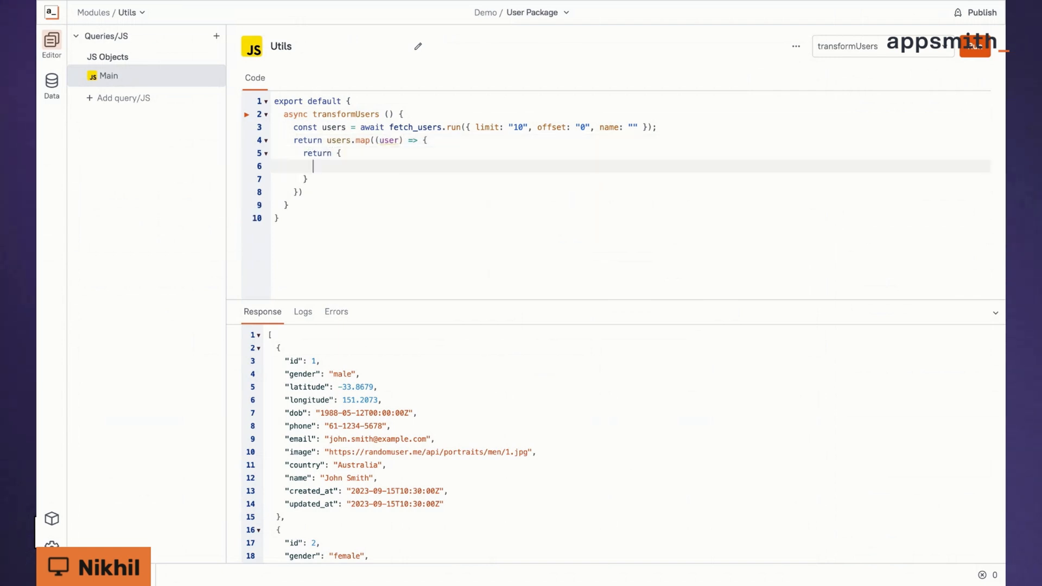
pyautogui.write('label: user.name')
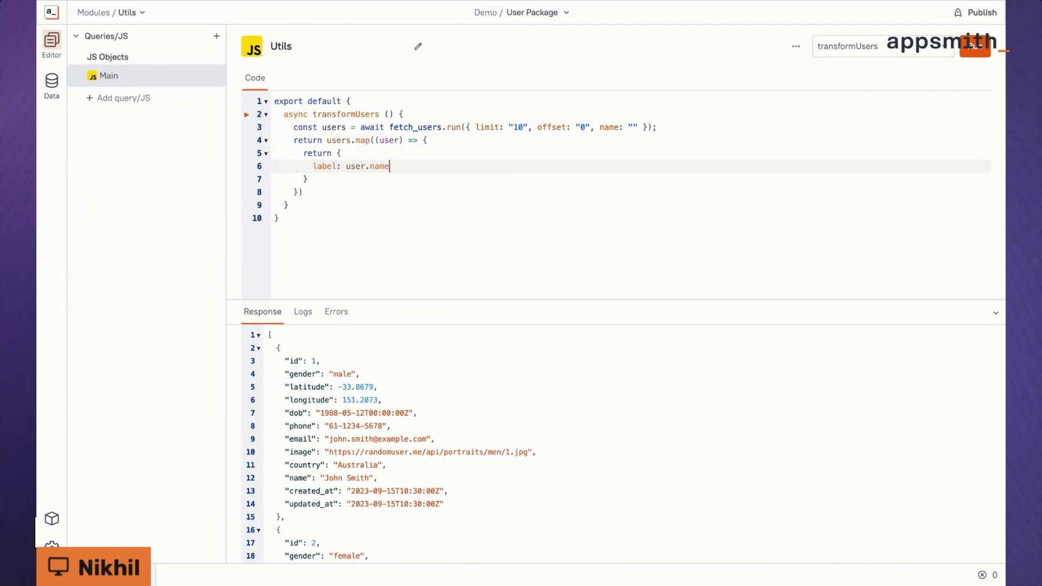
pyautogui.write(',')
pyautogui.write('value: user.id')
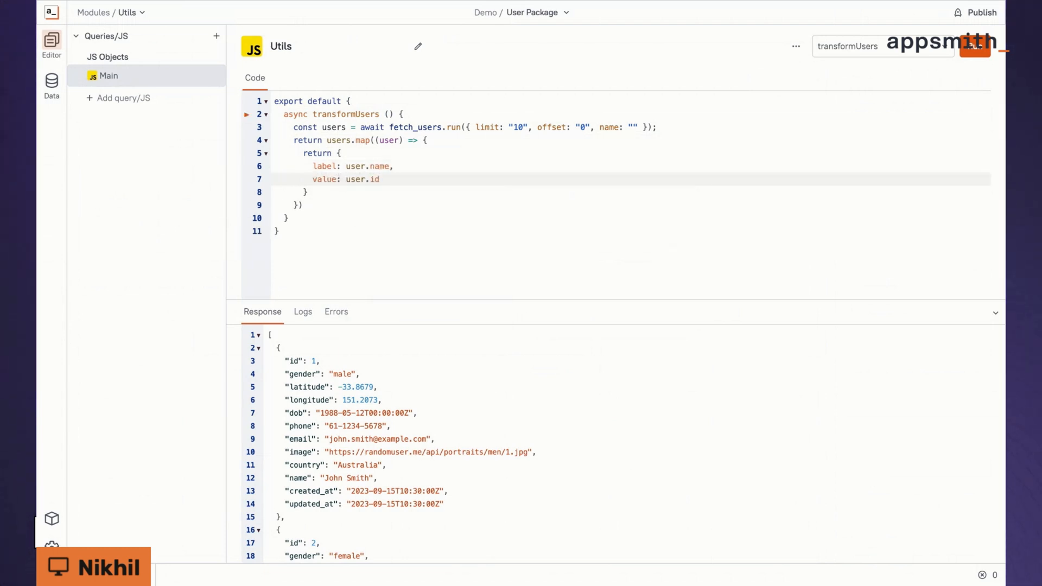
pyautogui.click(975, 45)
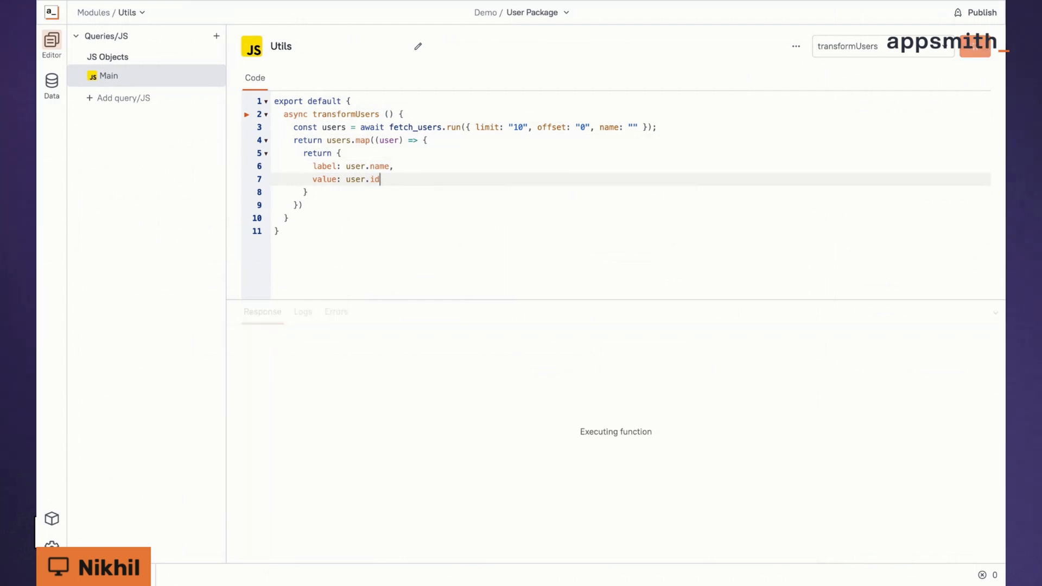
pyautogui.click(975, 46)
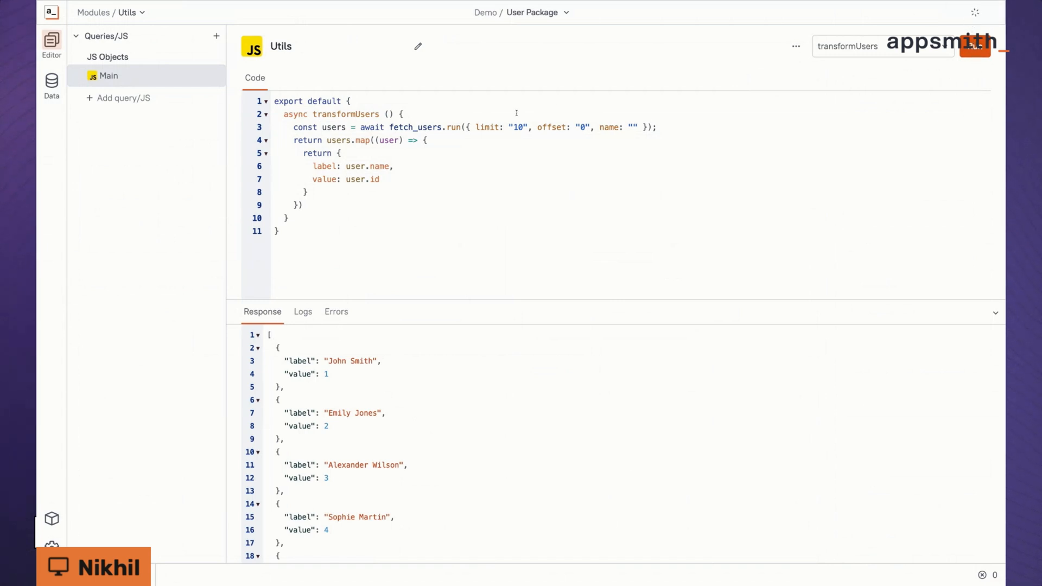
# Step: Import Utils into Package App's Loans page as Utils1 with transformUsers running on page load
pyautogui.click(974, 46)
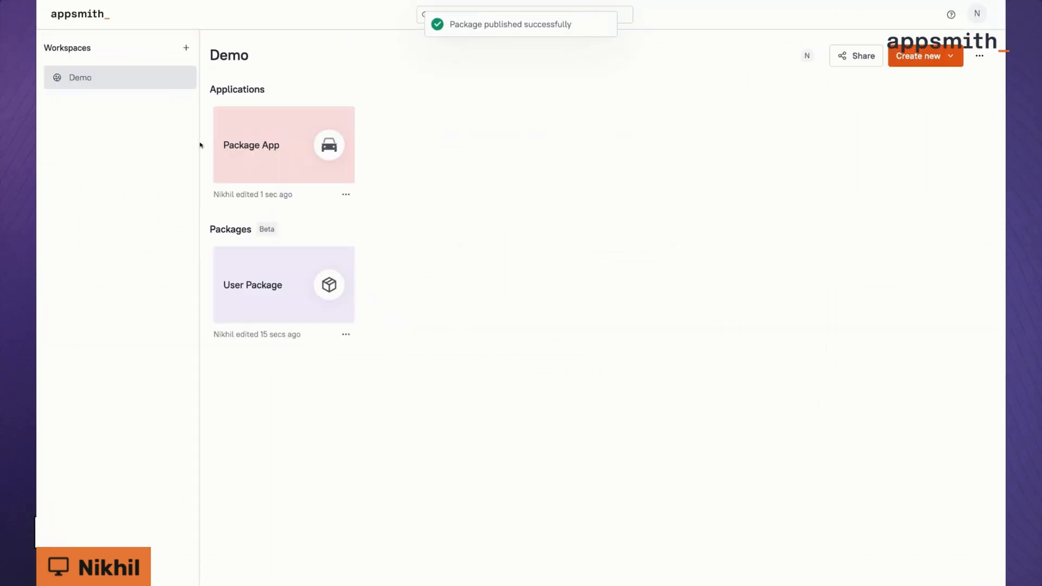
pyautogui.click(282, 144)
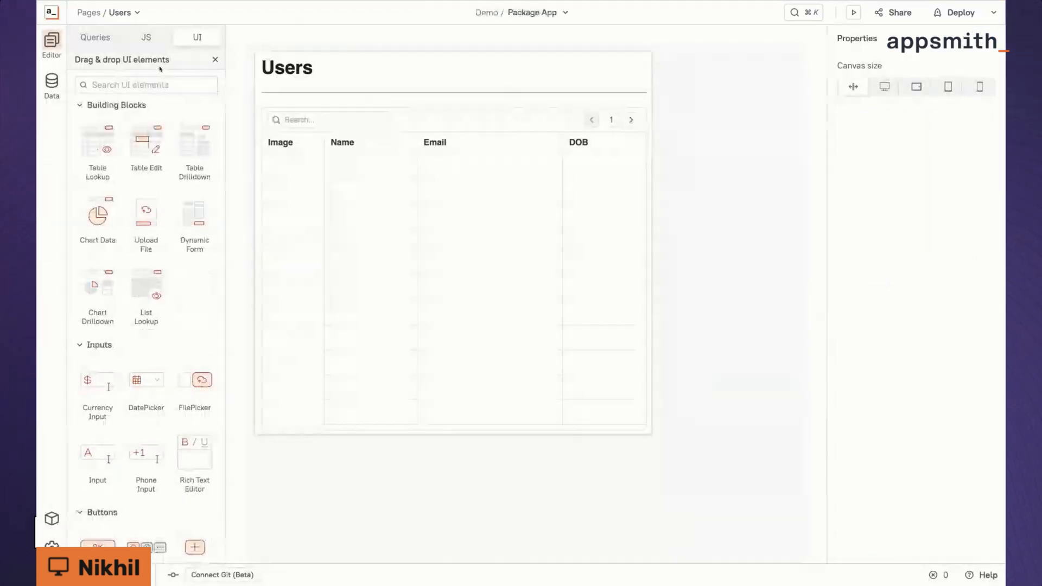
pyautogui.click(120, 12)
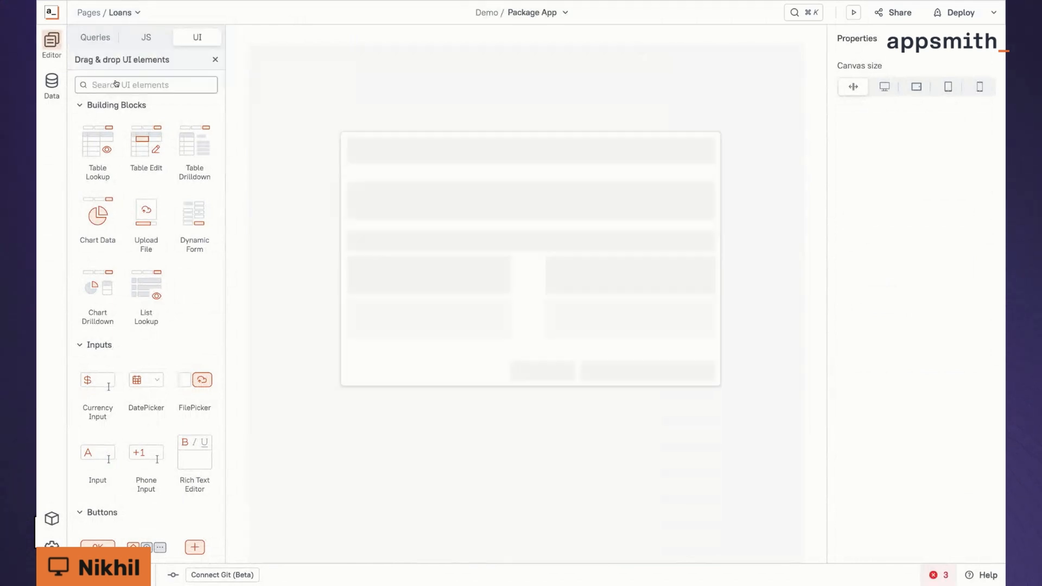
pyautogui.click(146, 37)
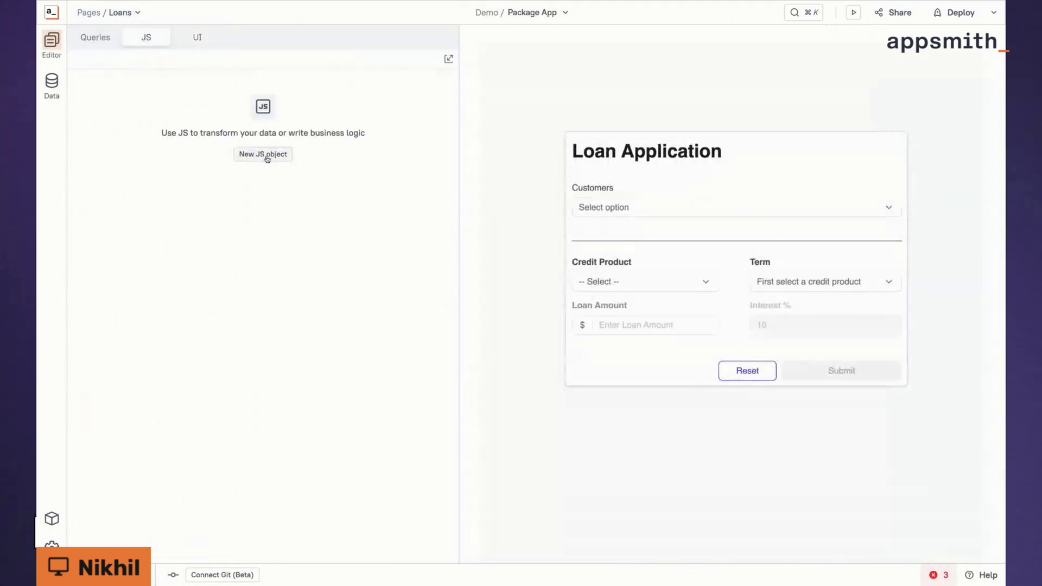
pyautogui.click(263, 153)
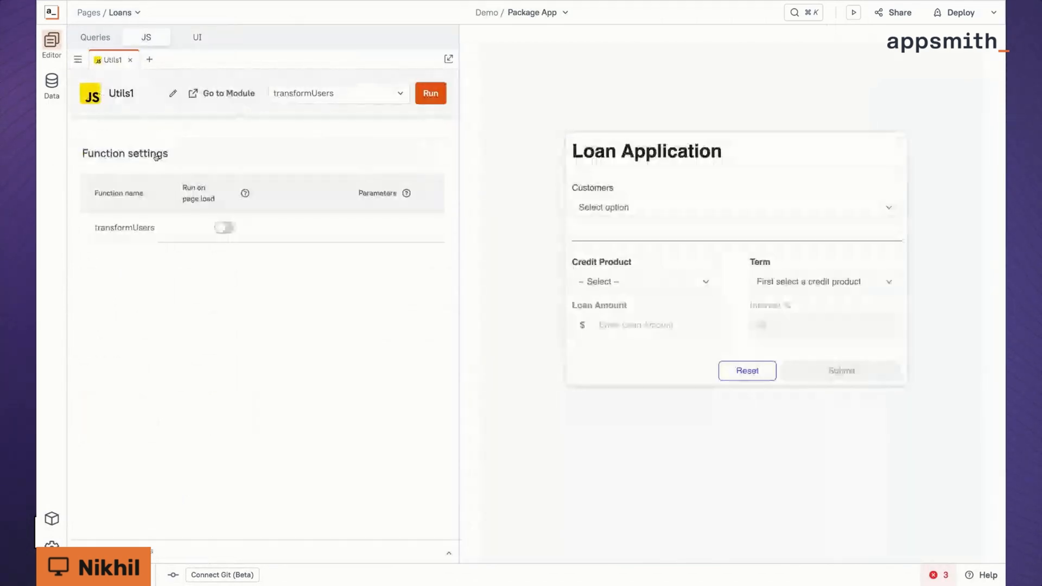
pyautogui.click(223, 228)
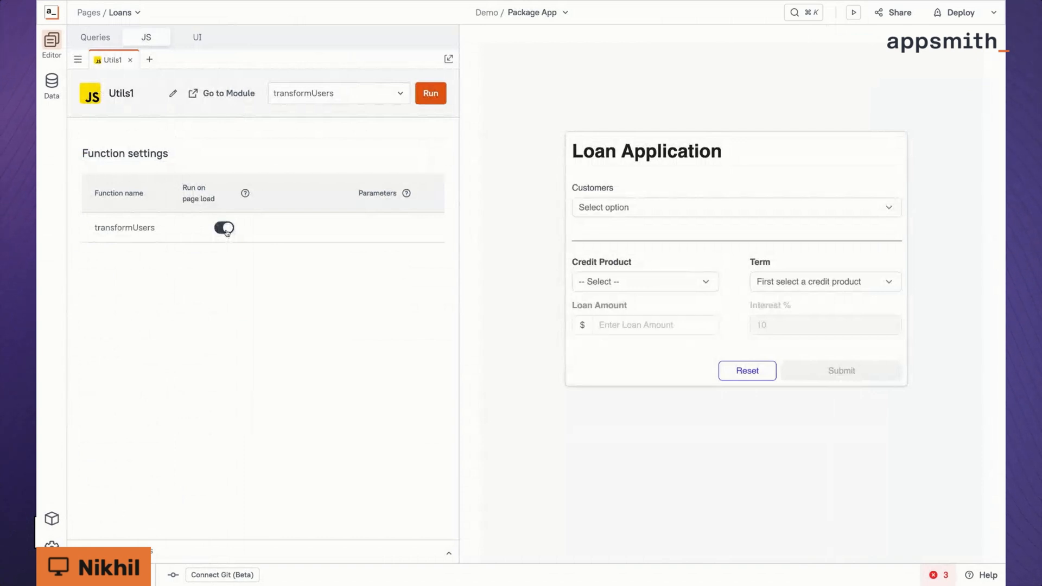
pyautogui.click(430, 93)
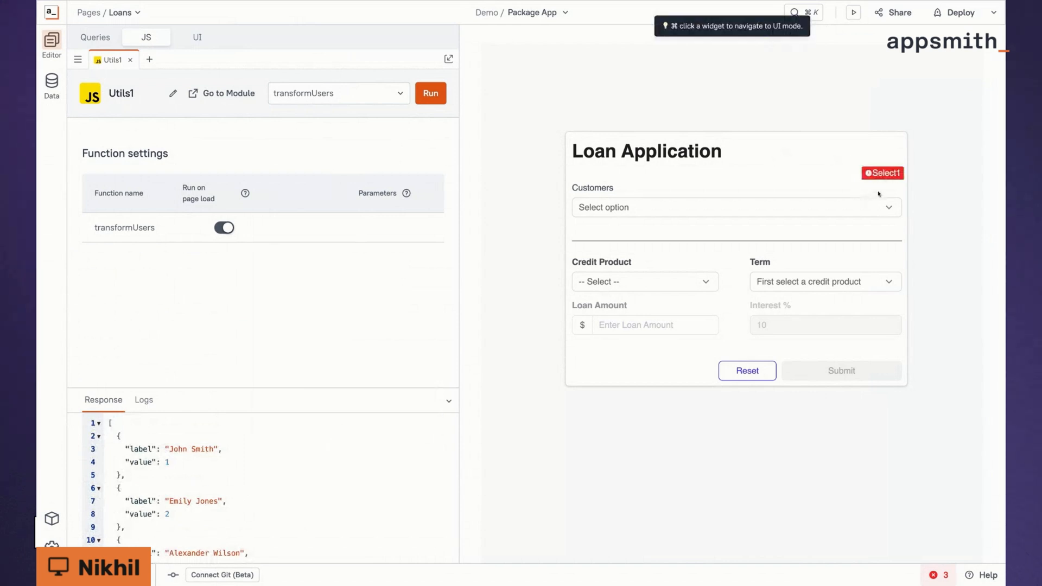
# Step: Bind the Customers select's Source Data to {{Utils1.transformUsers.data}} and check its names
pyautogui.click(881, 172)
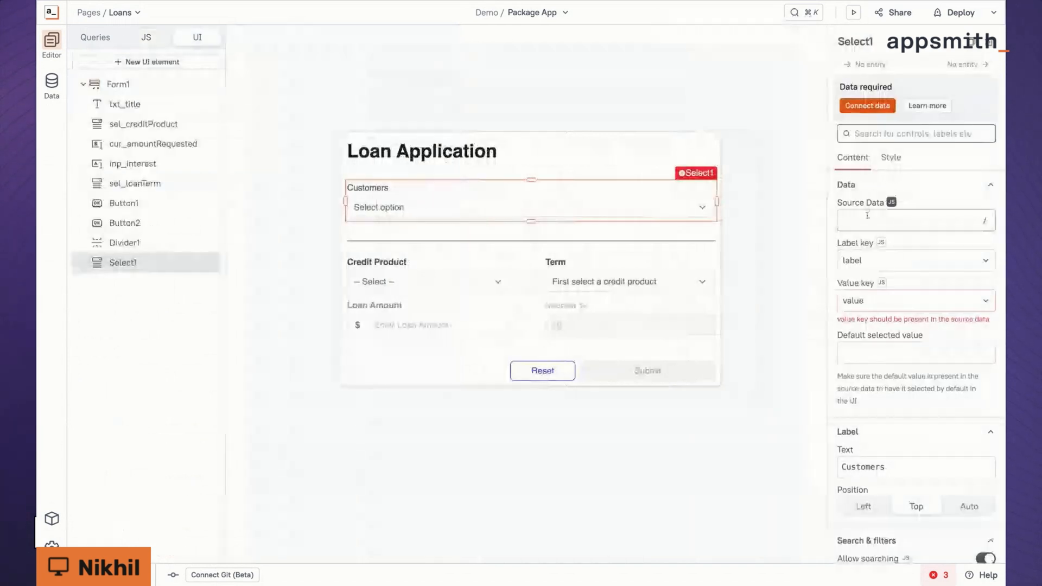
pyautogui.click(914, 220)
pyautogui.write('{{Utils1.}}')
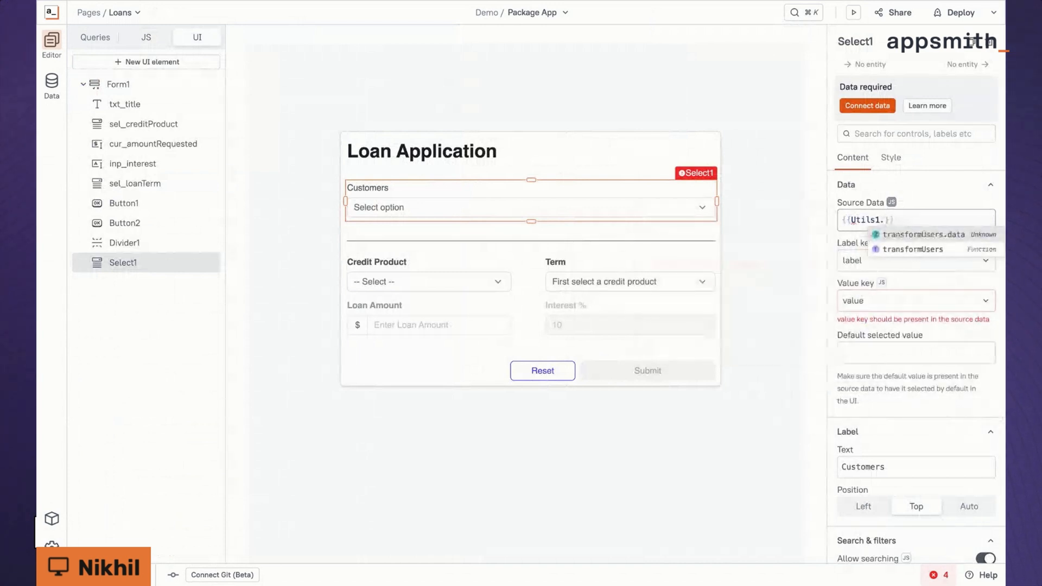
pyautogui.click(923, 234)
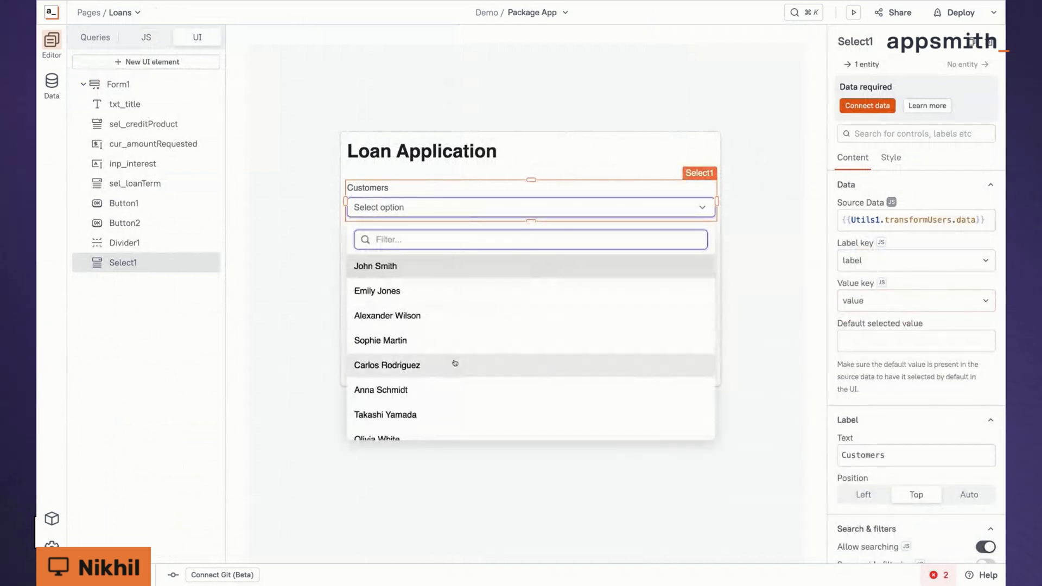
pyautogui.moveTo(419, 314)
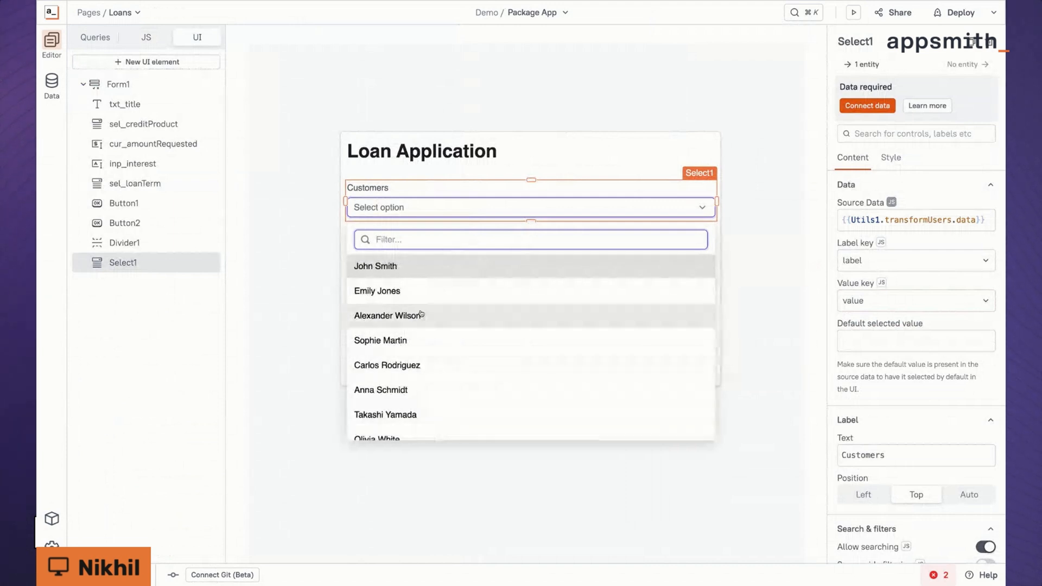
pyautogui.click(313, 221)
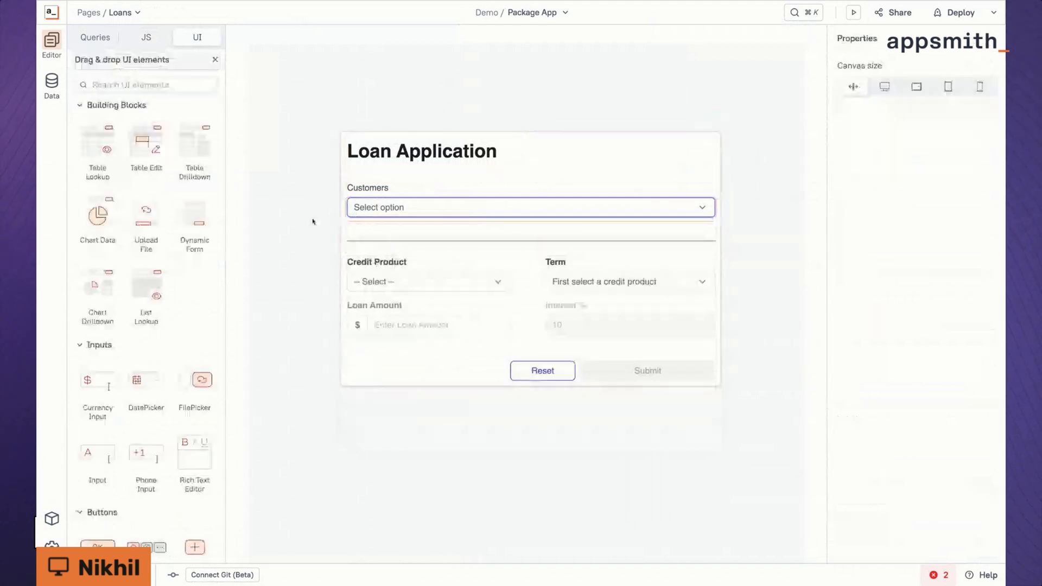
pyautogui.click(530, 206)
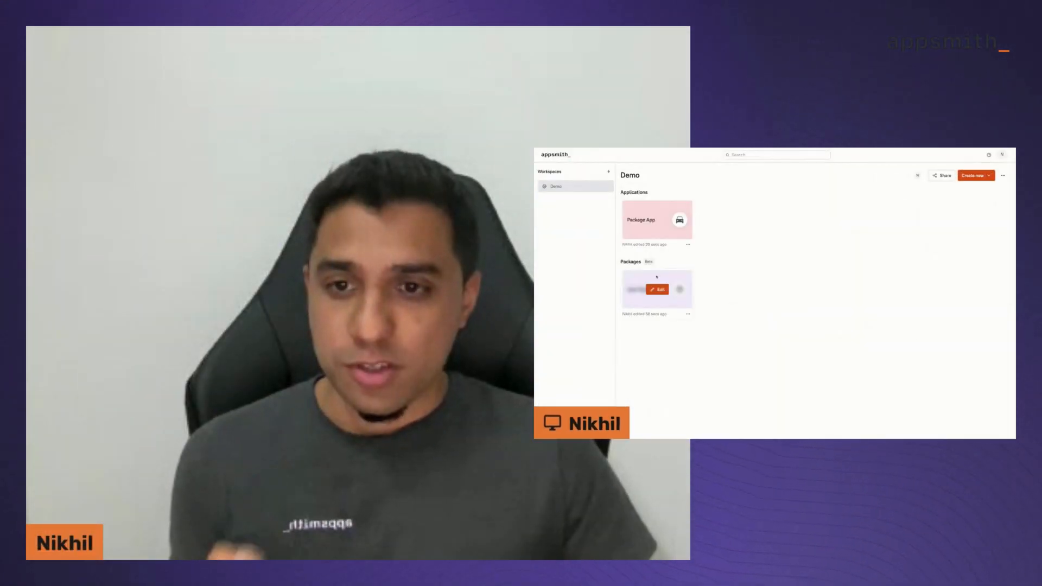
# Step: Add ORDER BY name ASC to the User Package's fetch_users query and publish
pyautogui.click(659, 289)
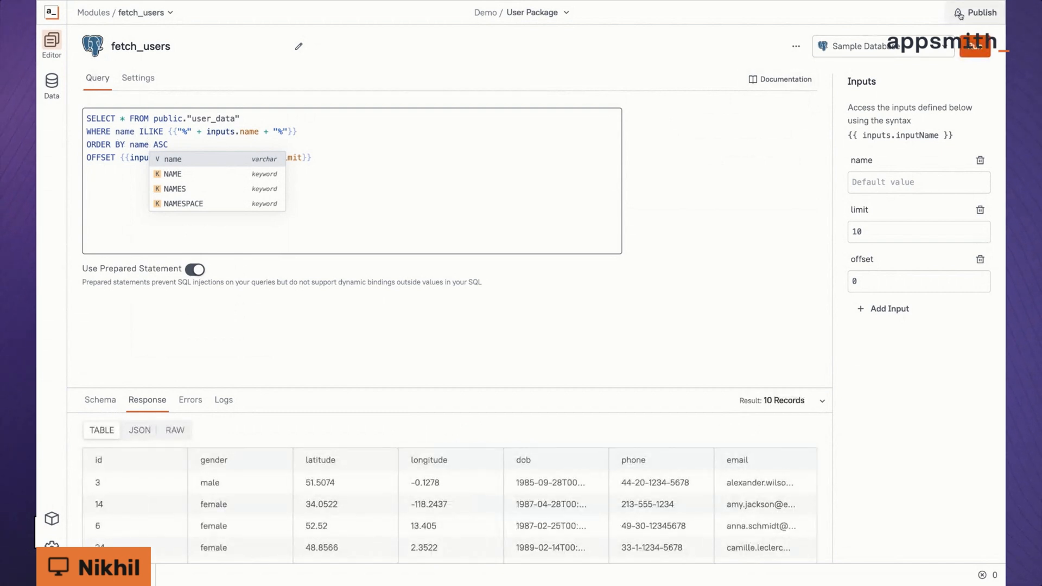
pyautogui.click(975, 12)
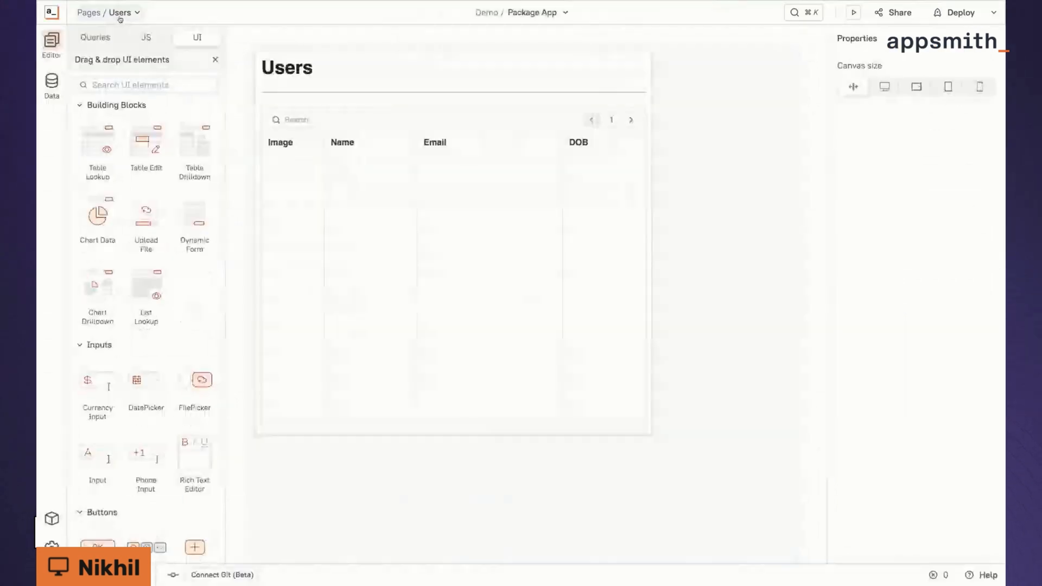
pyautogui.click(138, 12)
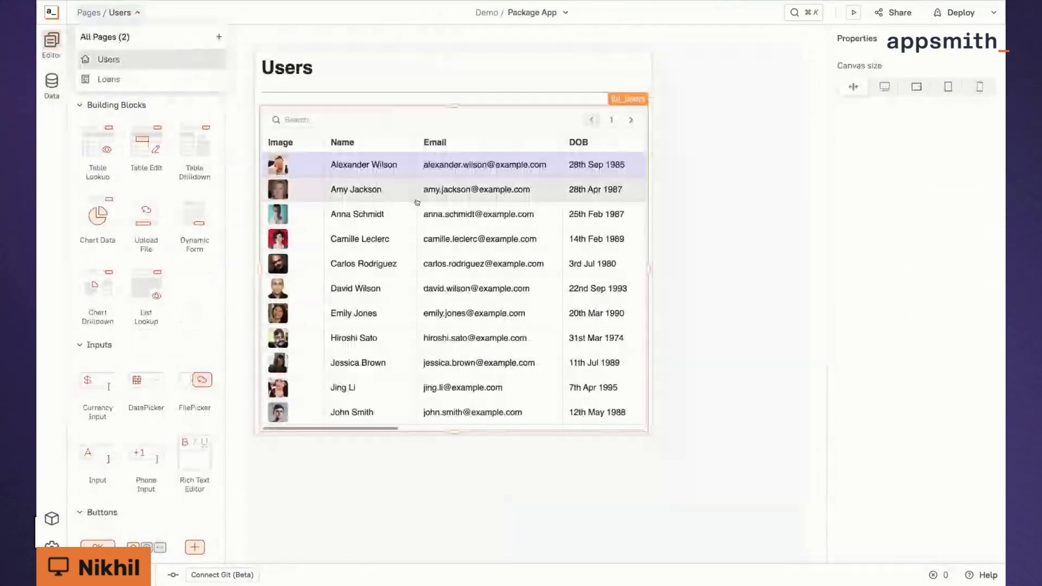
pyautogui.click(109, 80)
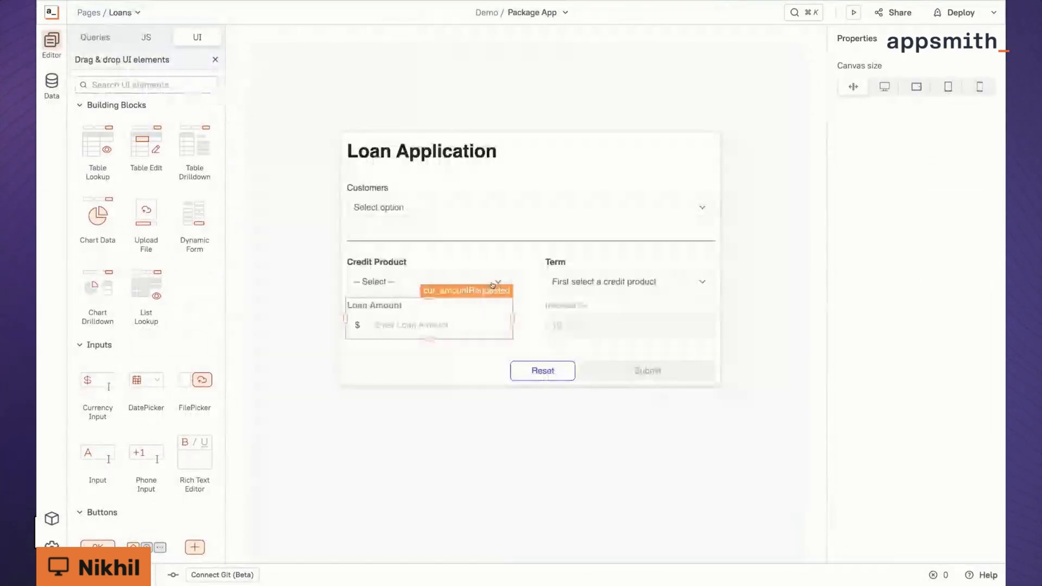
pyautogui.click(530, 206)
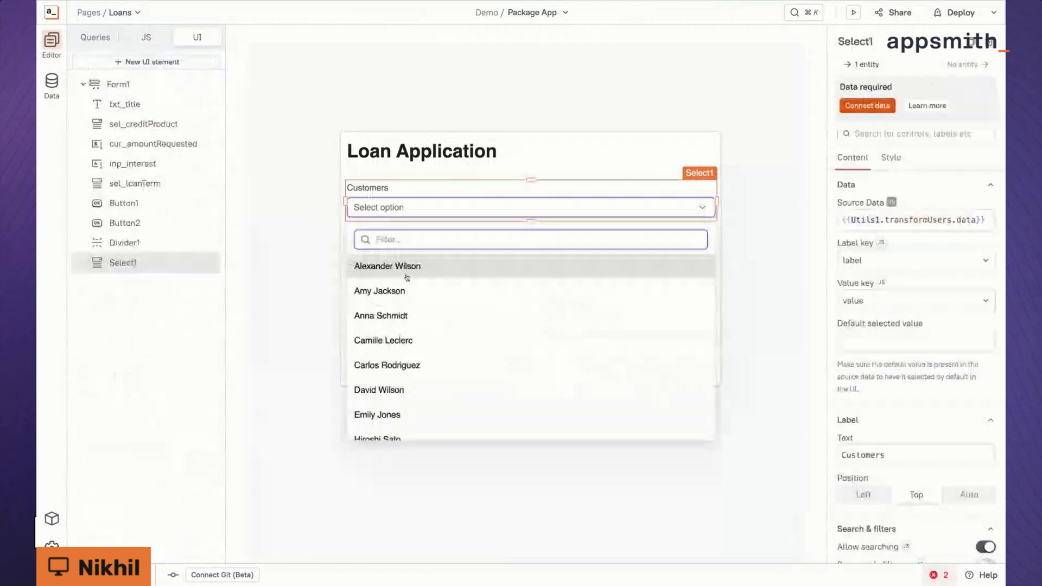
pyautogui.moveTo(417, 408)
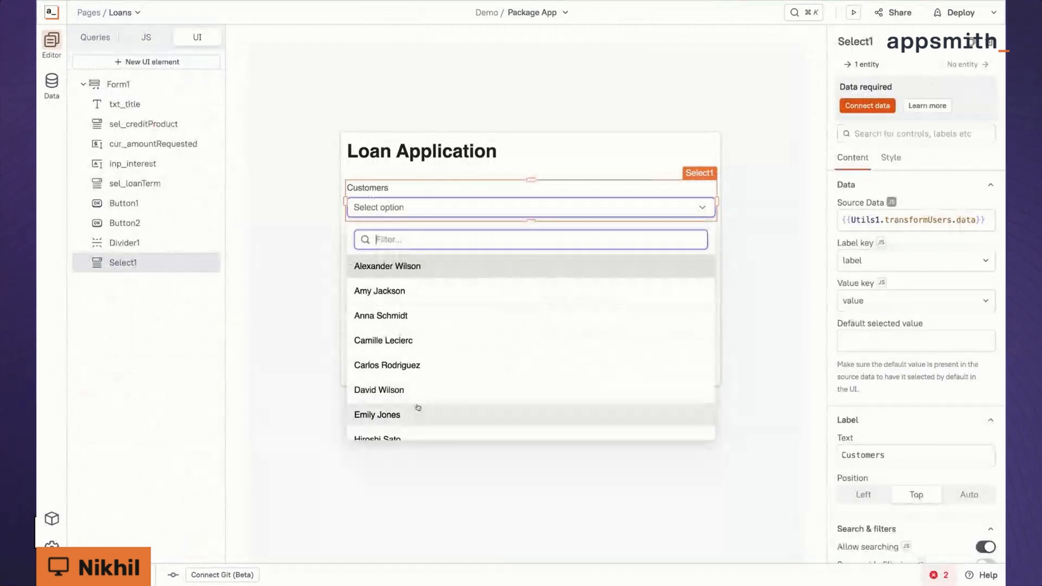
pyautogui.scroll(-3)
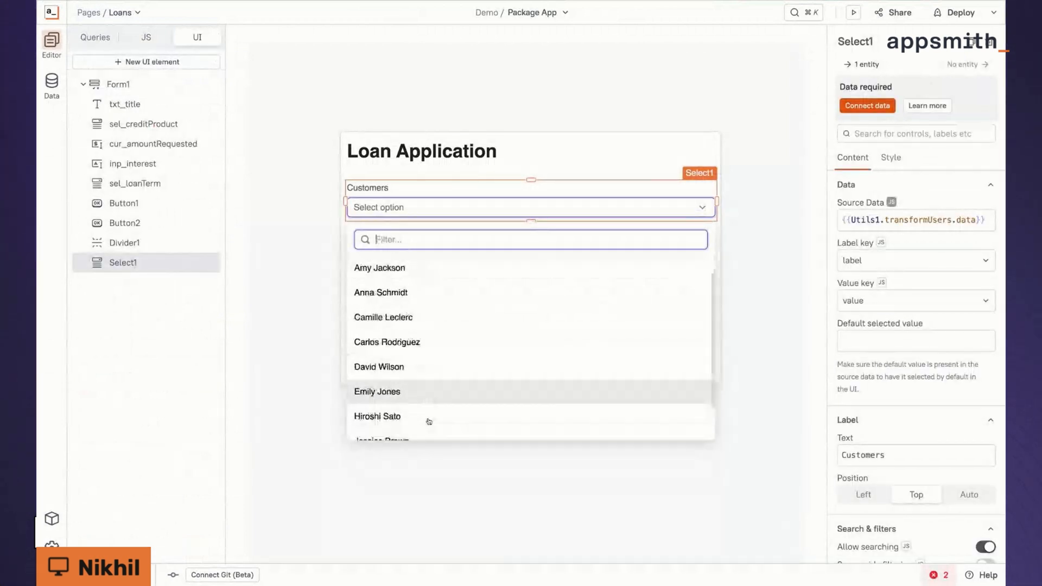
pyautogui.scroll(3)
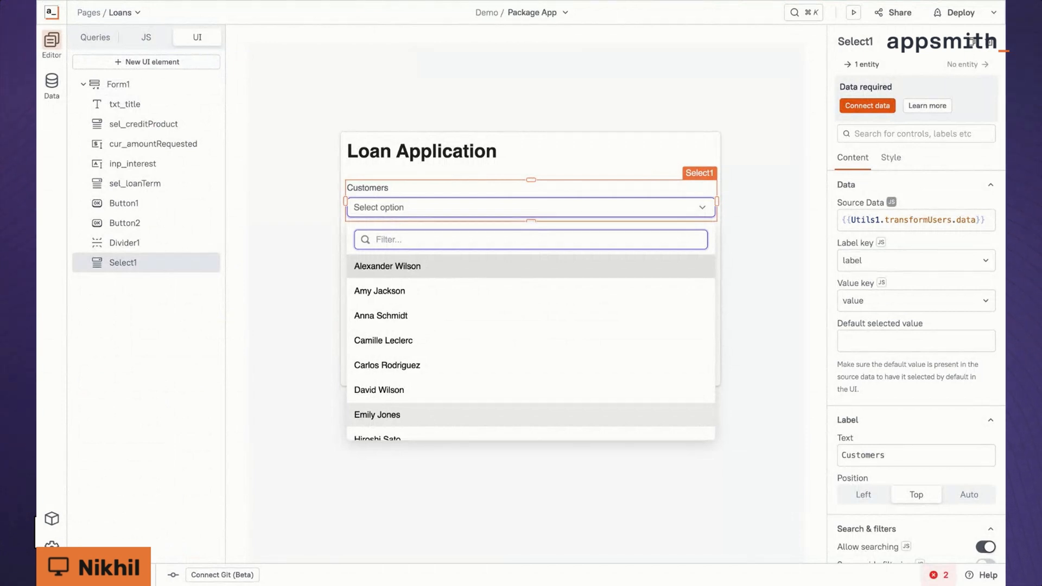
pyautogui.moveTo(379, 390)
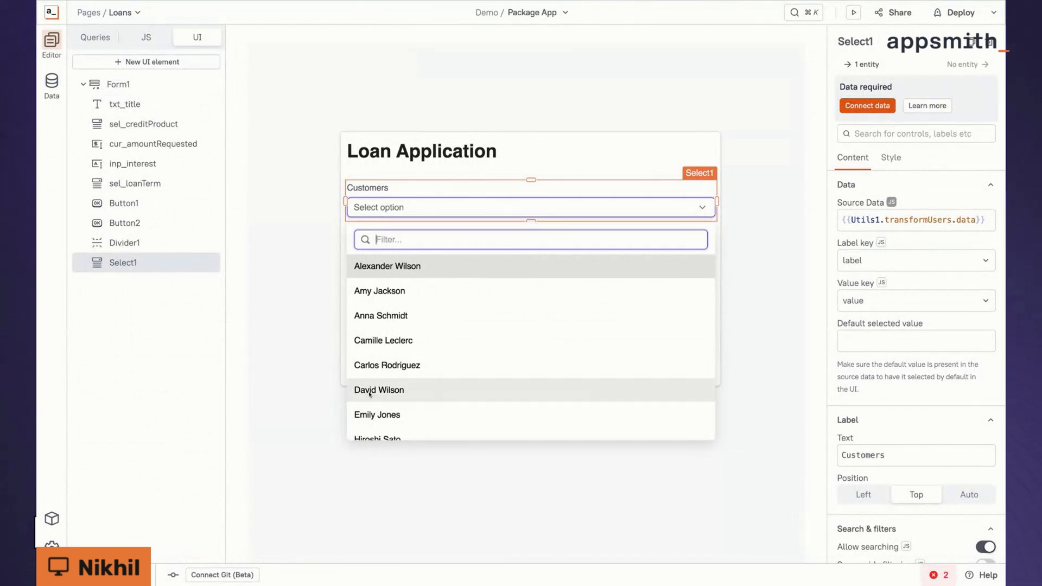